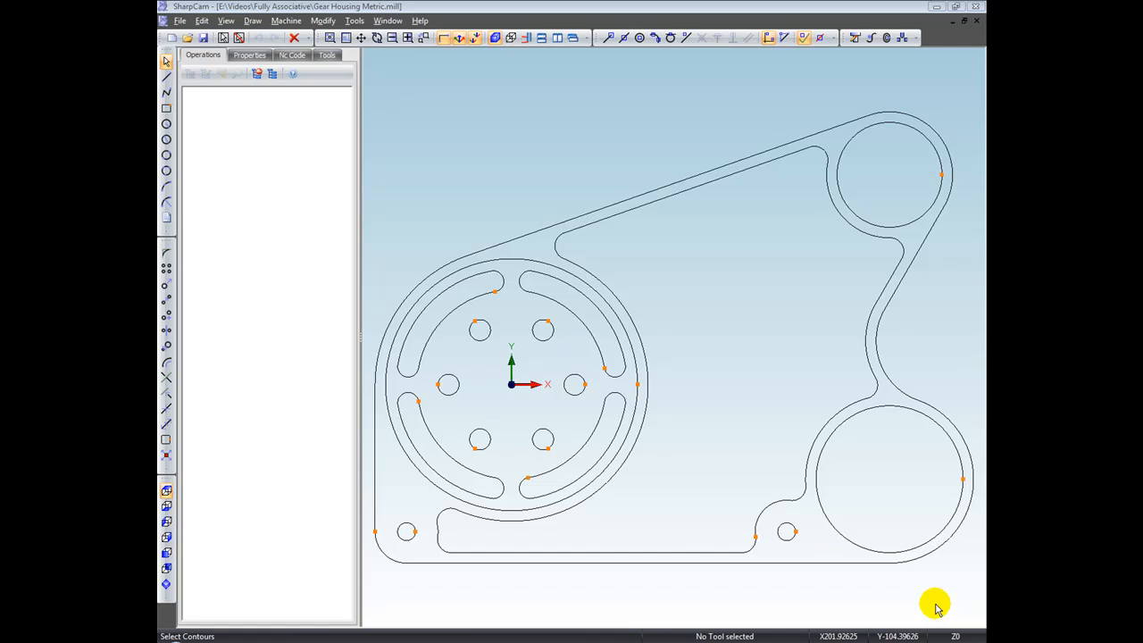
mouse_move(871, 346)
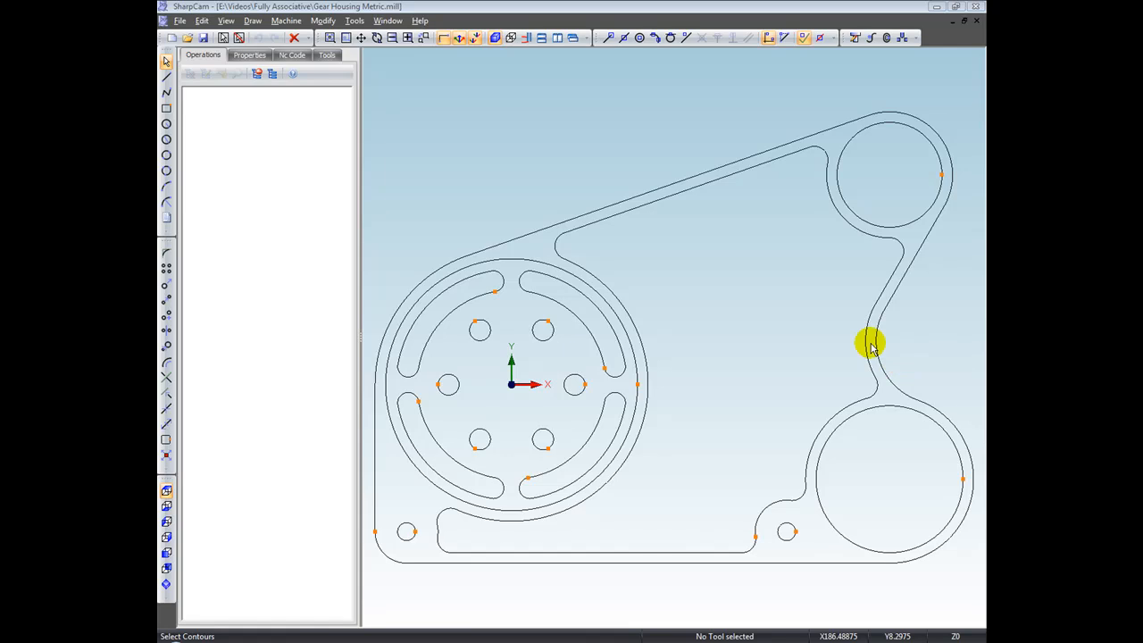
Step: Create a pocket with the 12mm End Mill, -10 finish depth and feeds, and select the outer housing boundary
left_click(854, 38)
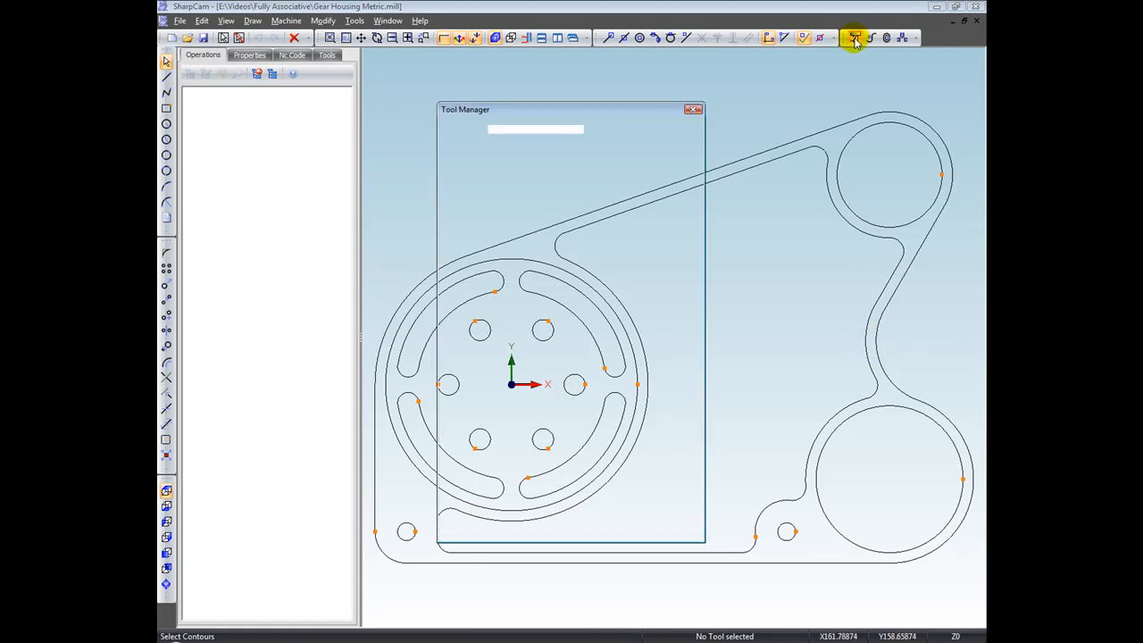
left_click(854, 37)
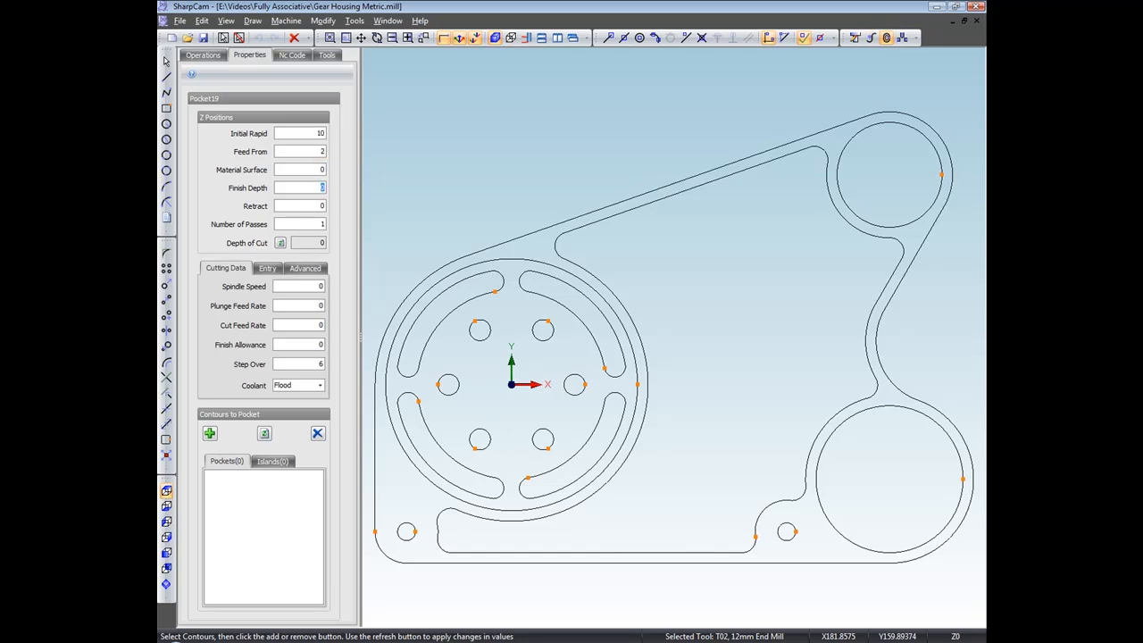
type("3")
type("-10")
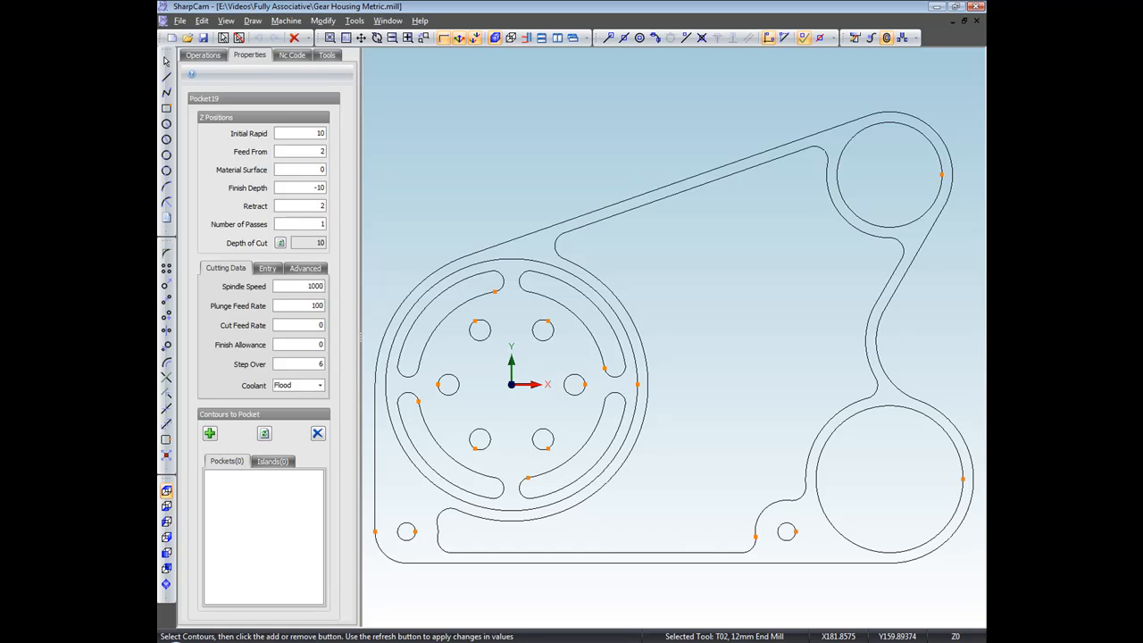
left_click(830, 167)
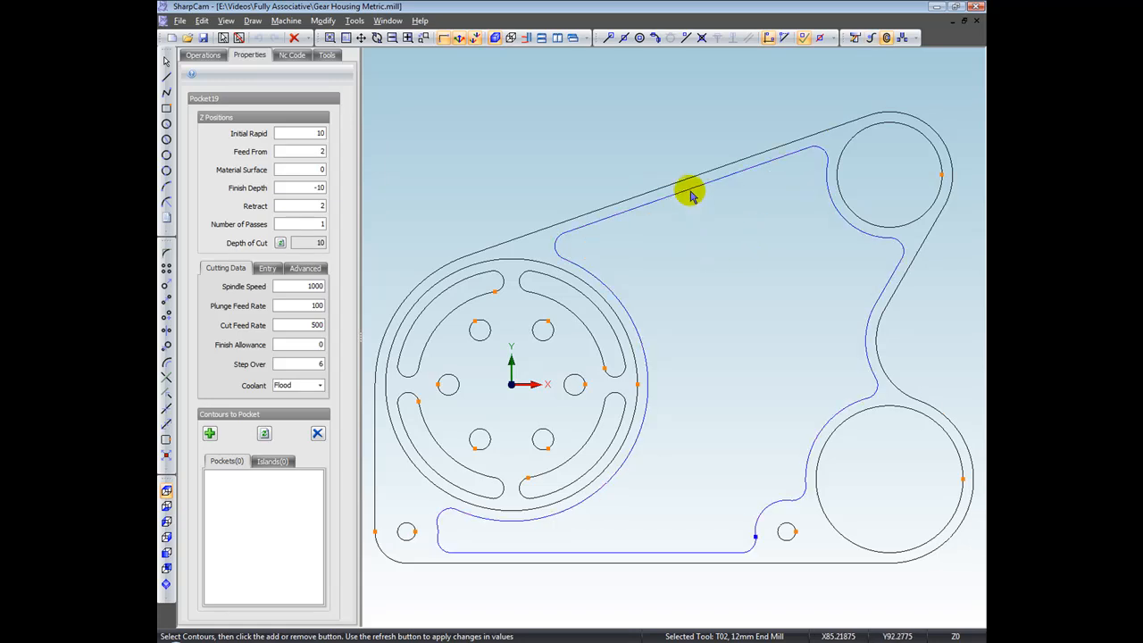
Step: Add the outer housing boundary as the pocket contour, generating the pocket toolpath
left_click(211, 434)
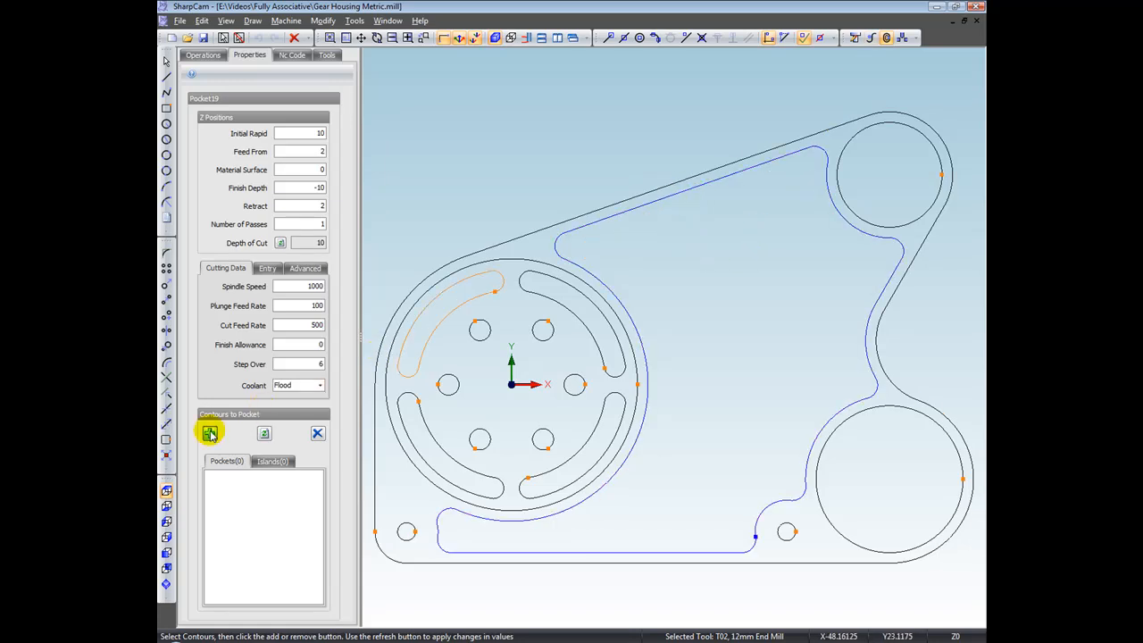
left_click(210, 434)
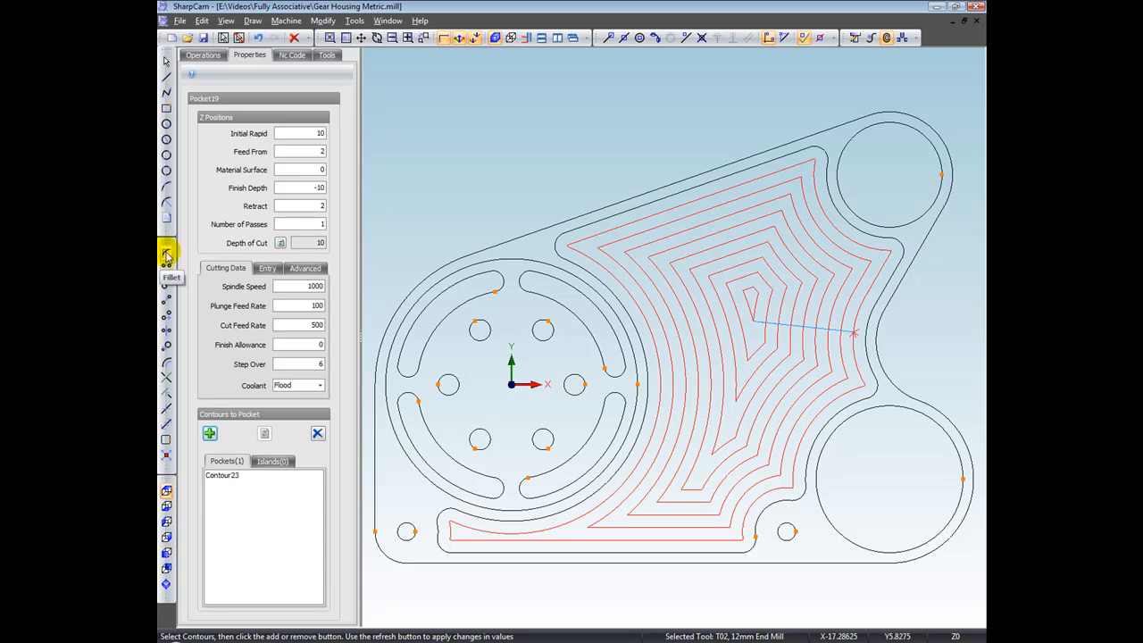
Step: Fillet an outer boundary corner with radius 20 and accept the regenerated Pocket19 toolpath
left_click(167, 257)
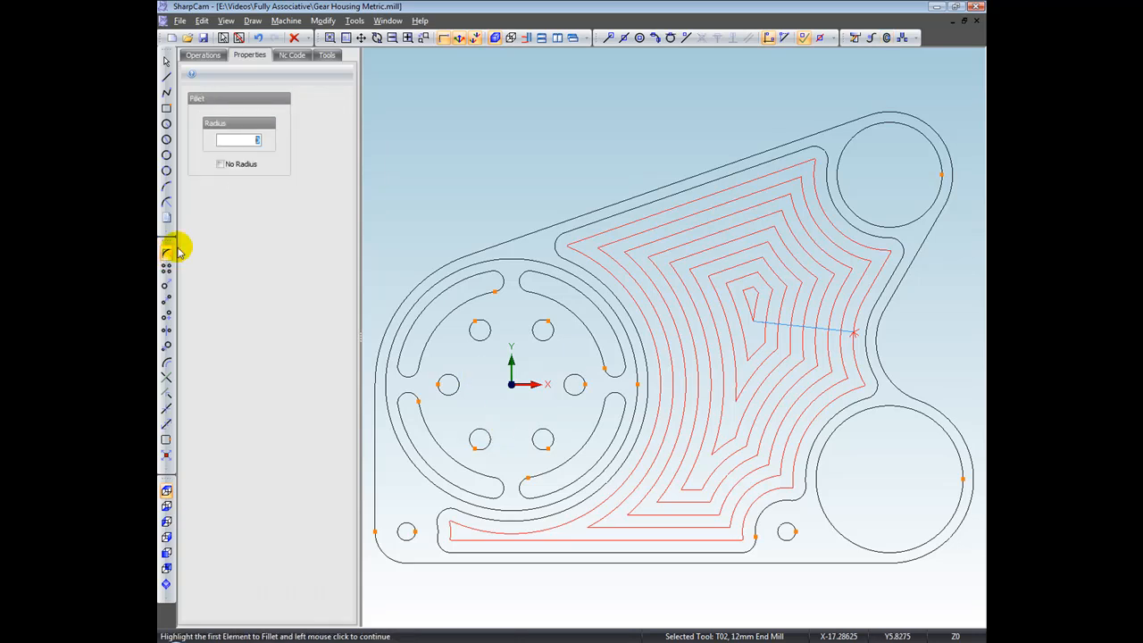
type("20")
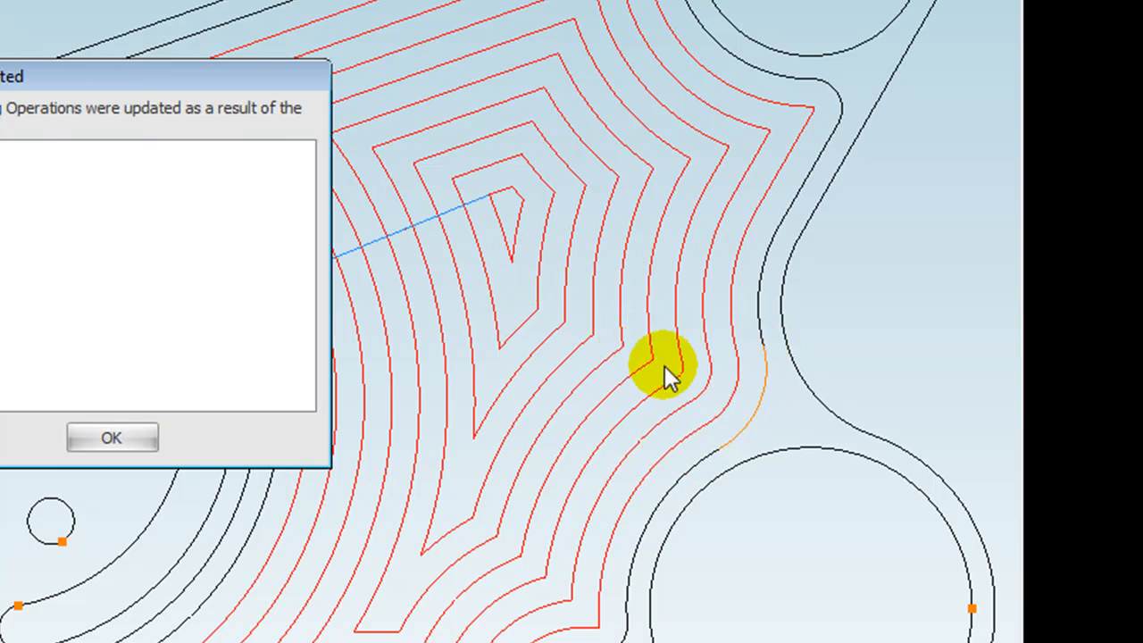
mouse_move(707, 414)
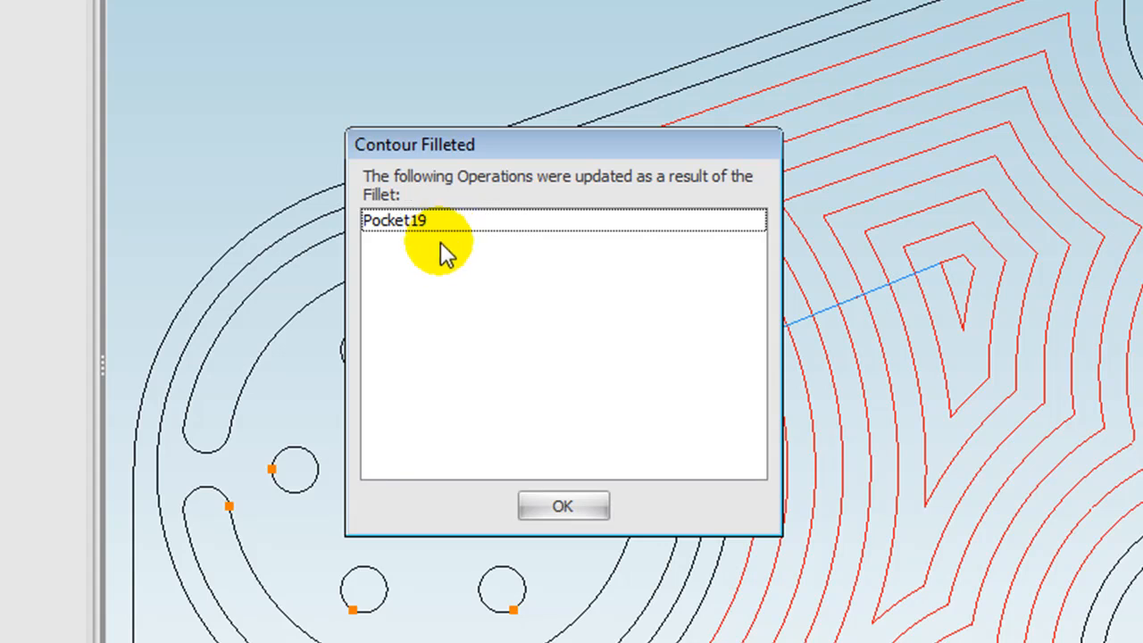
mouse_move(439, 253)
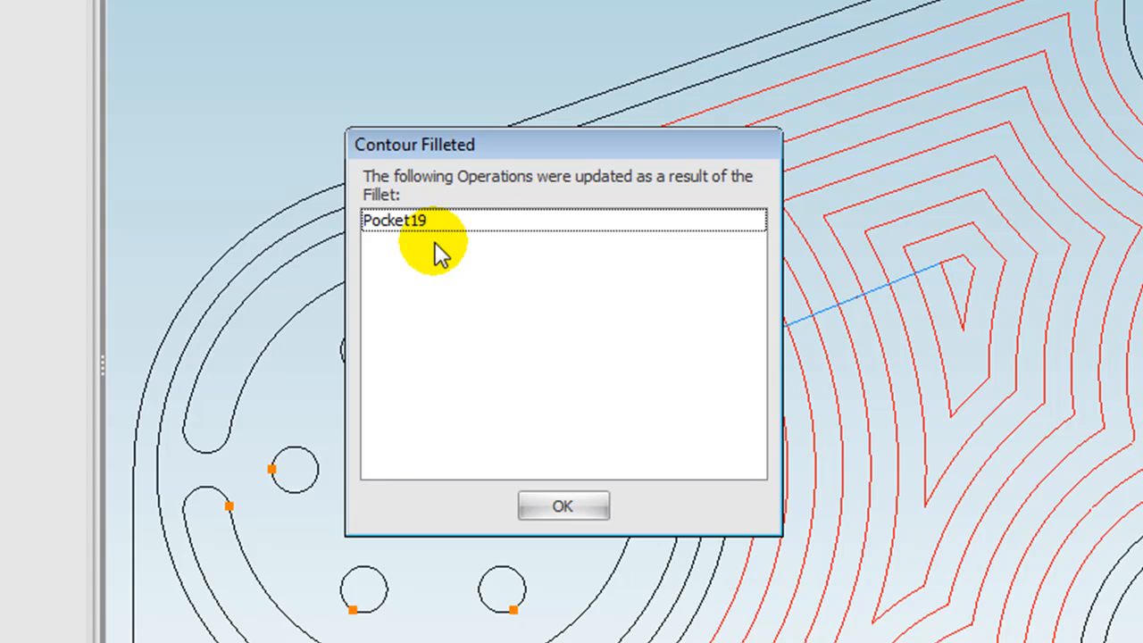
mouse_move(509, 282)
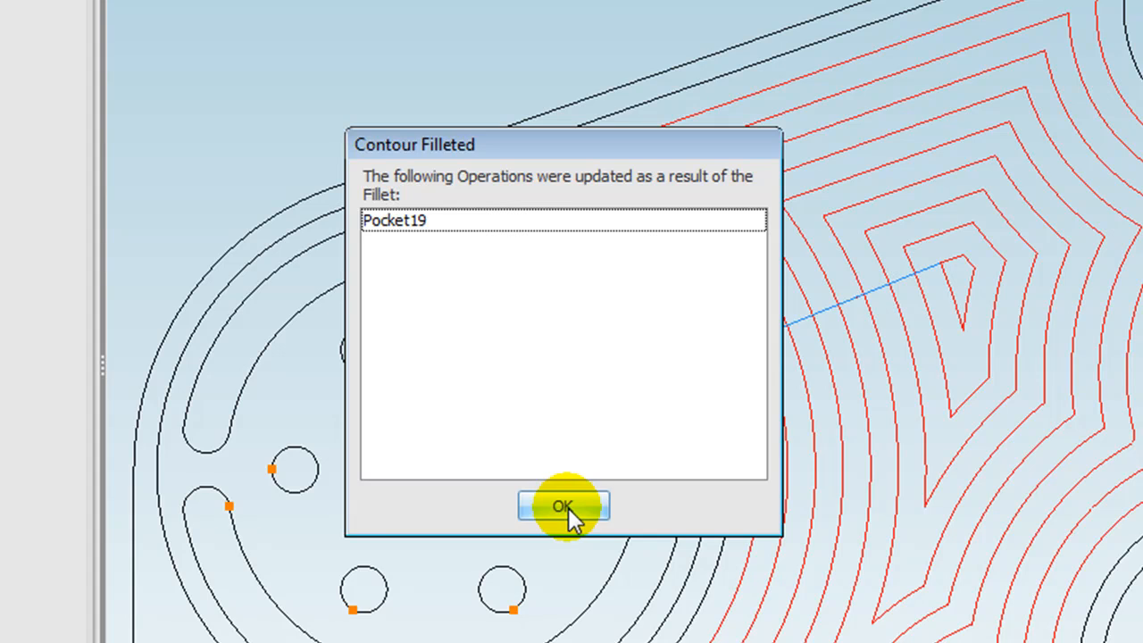
left_click(563, 507)
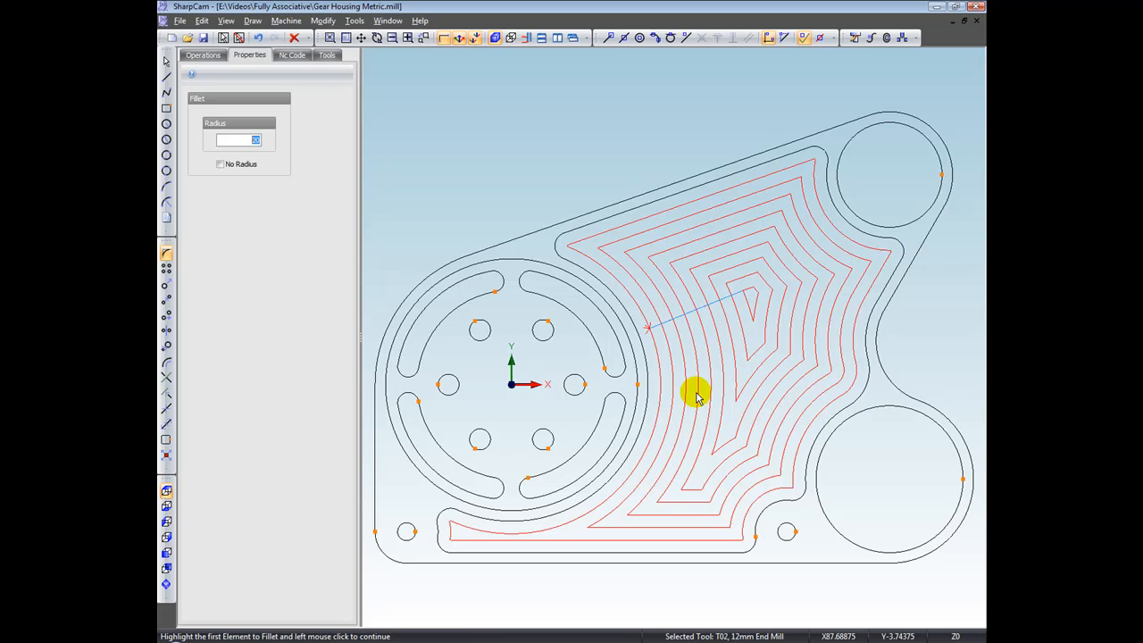
mouse_move(614, 286)
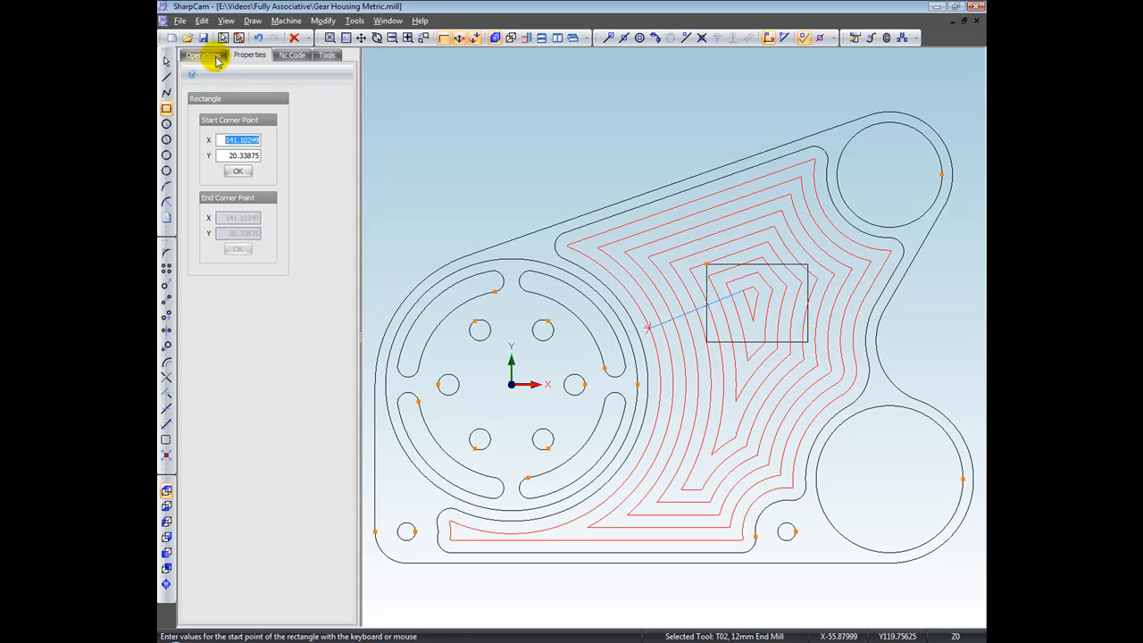
Step: Edit Pocket19 and add the rectangle (Contour47) as an island so the toolpath clears around it
right_click(232, 104)
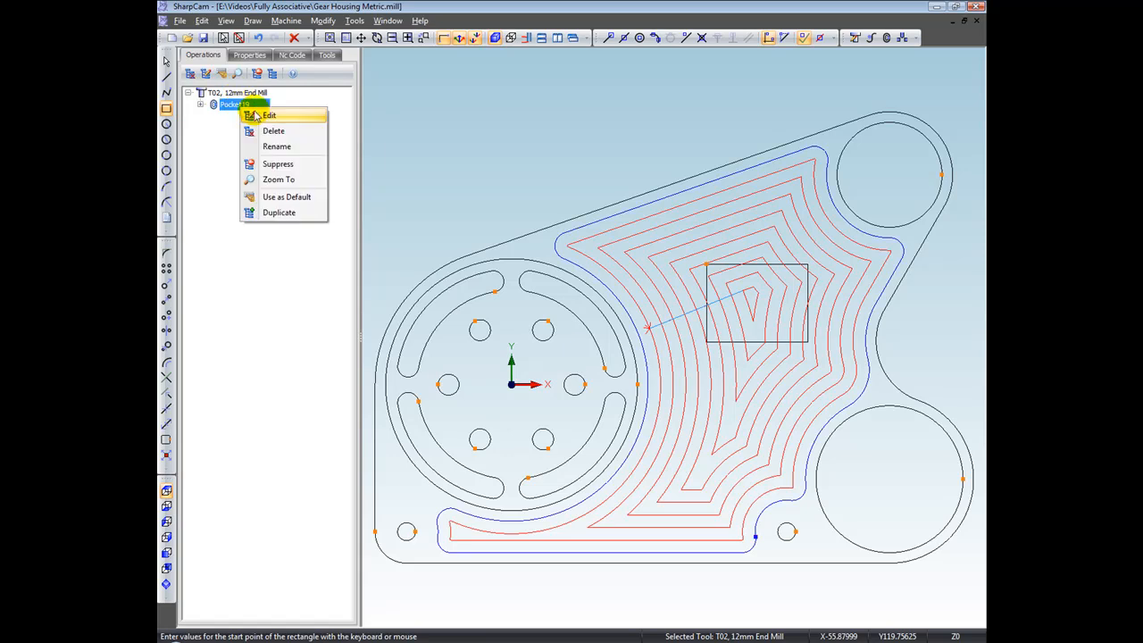
left_click(268, 114)
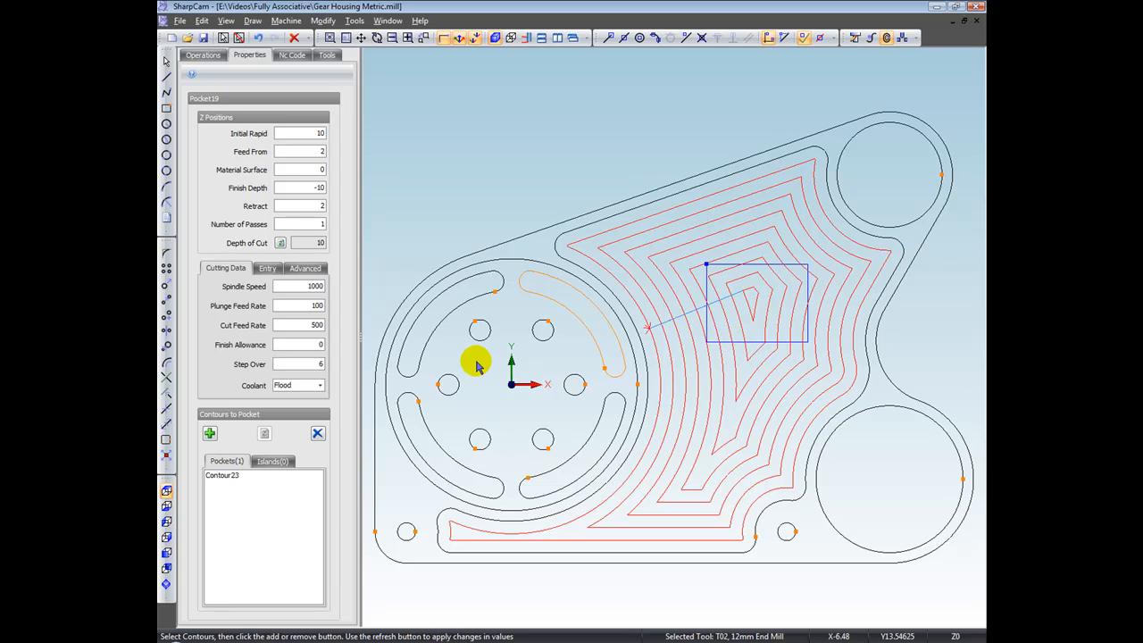
left_click(211, 434)
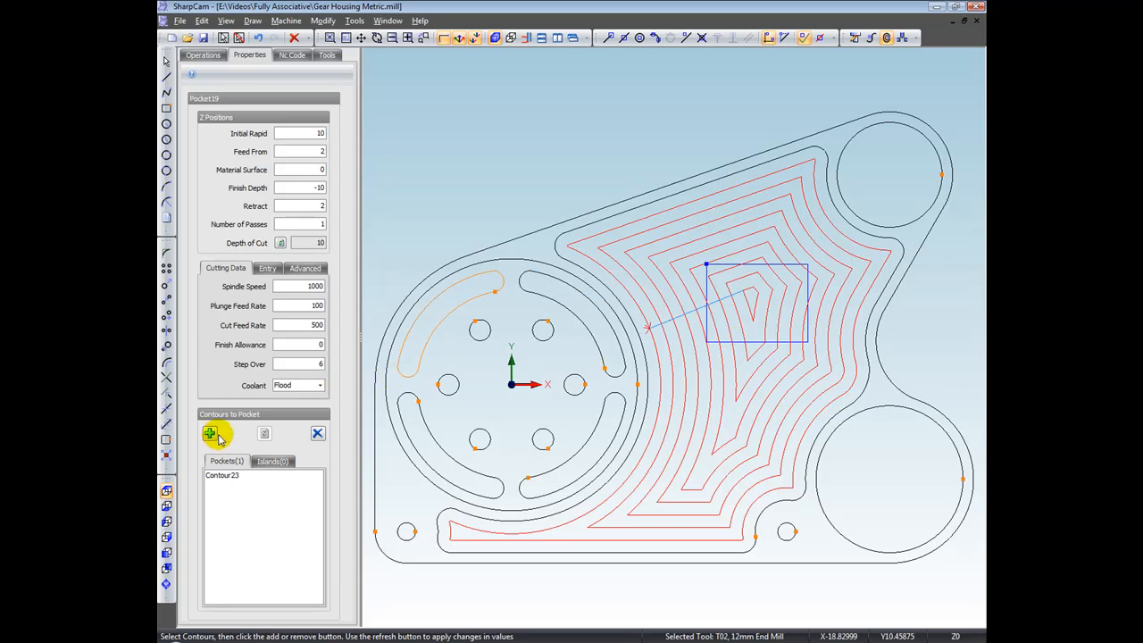
left_click(210, 434)
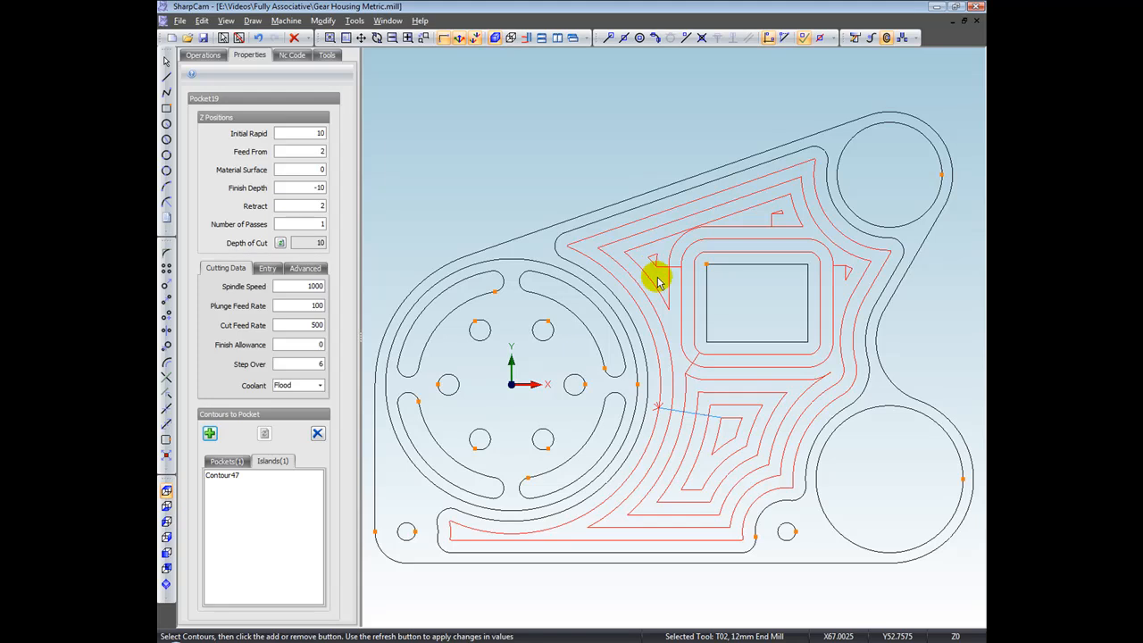
left_click(757, 304)
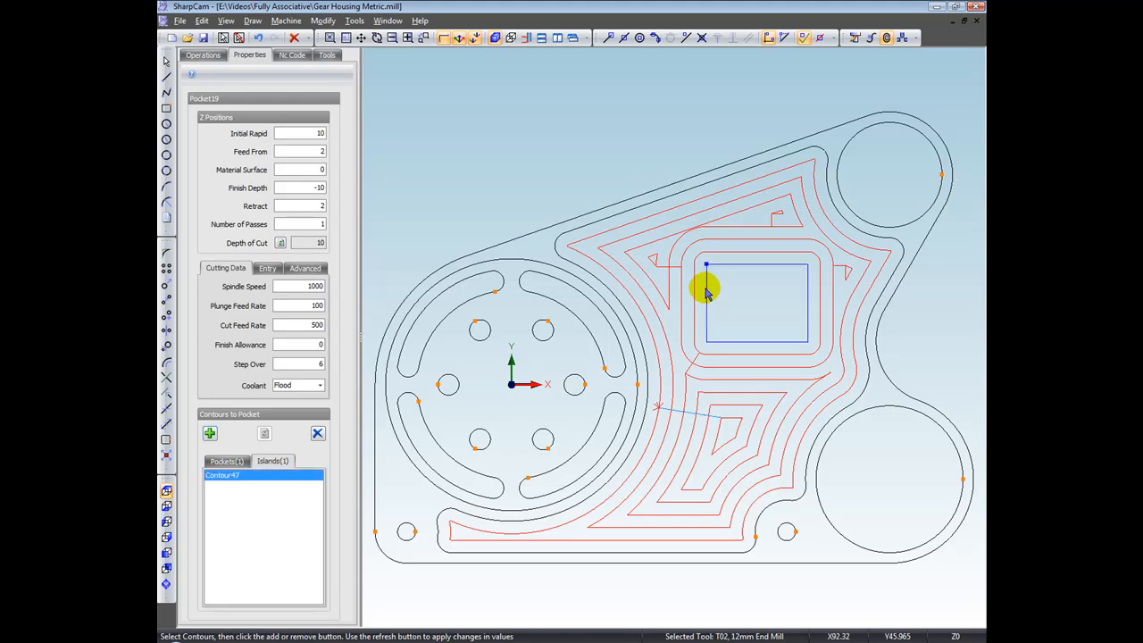
Step: Delete the rectangle island and confirm, so Pocket19 recalculates without islands
right_click(707, 289)
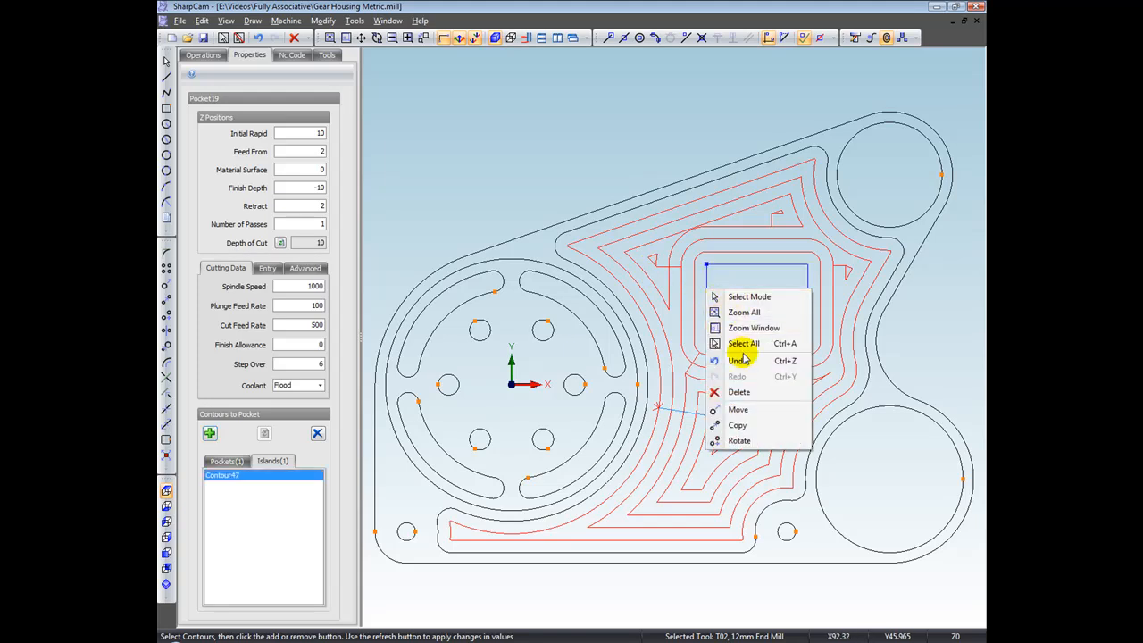
left_click(739, 393)
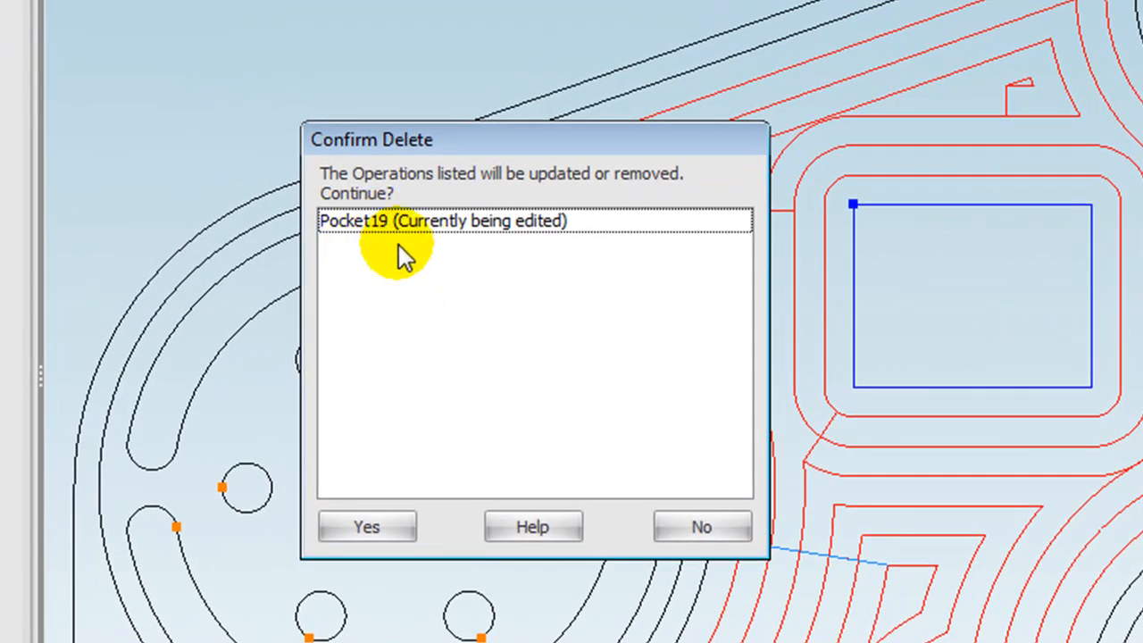
mouse_move(438, 300)
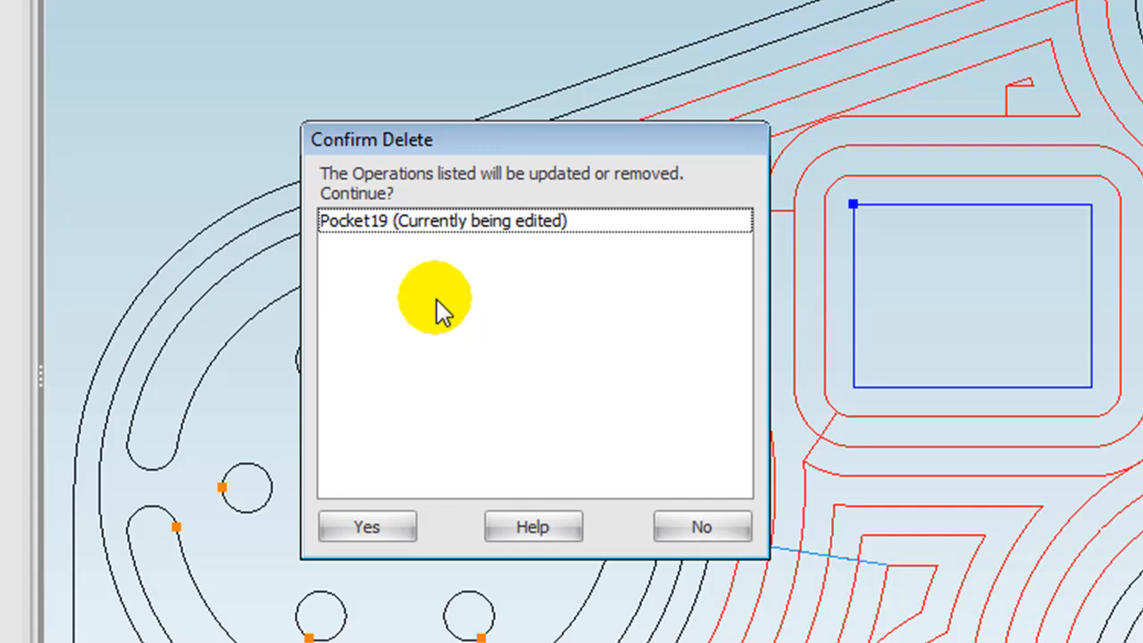
mouse_move(486, 232)
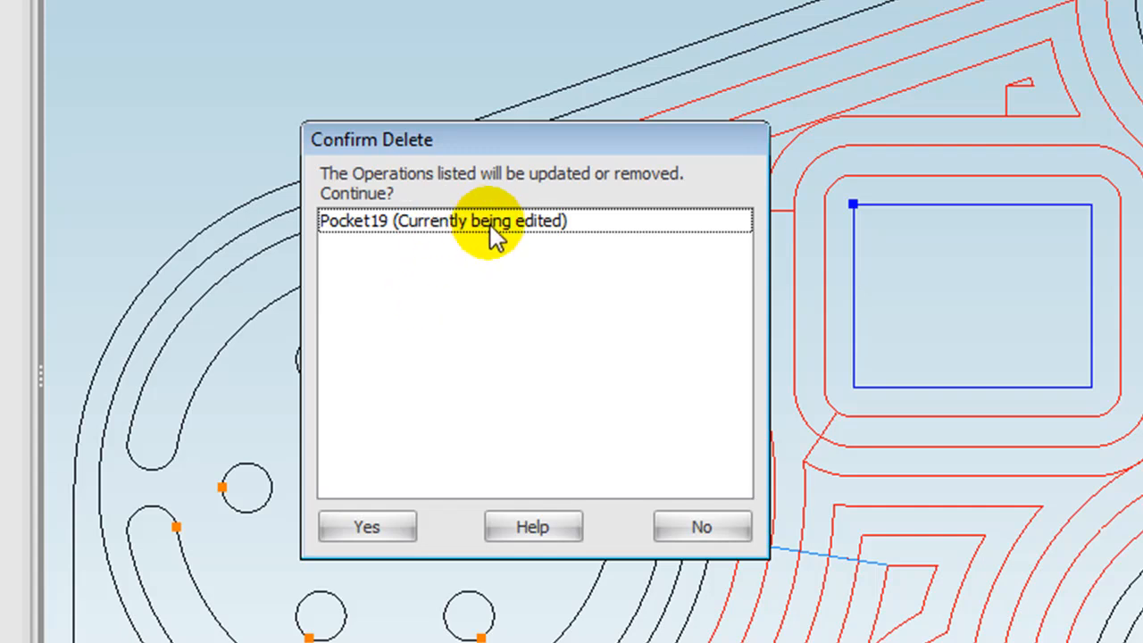
mouse_move(397, 443)
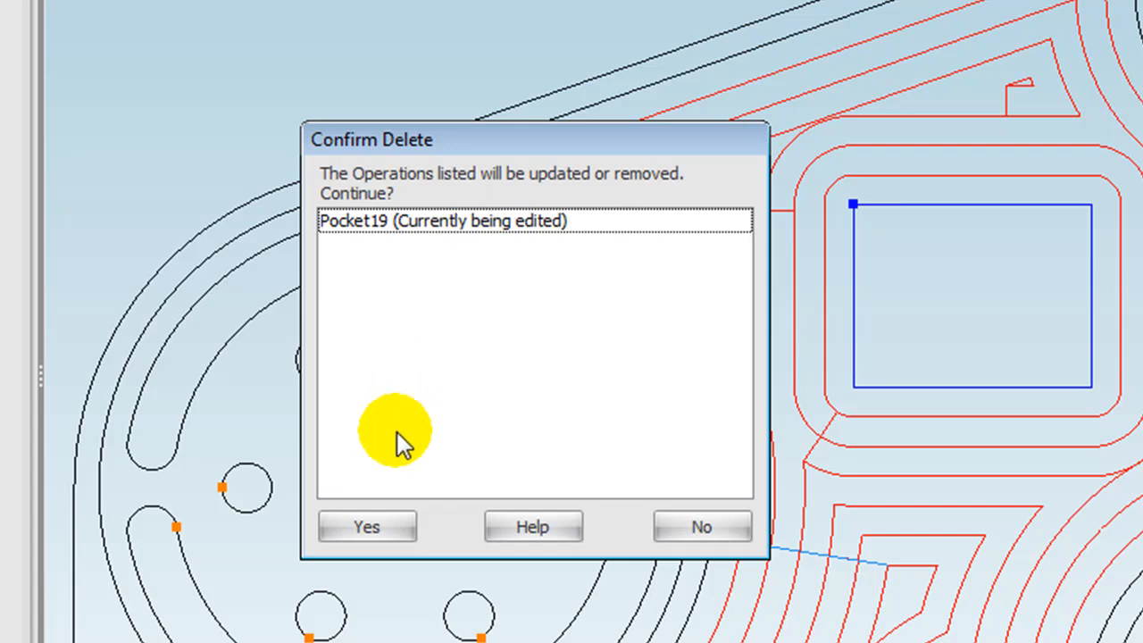
left_click(366, 526)
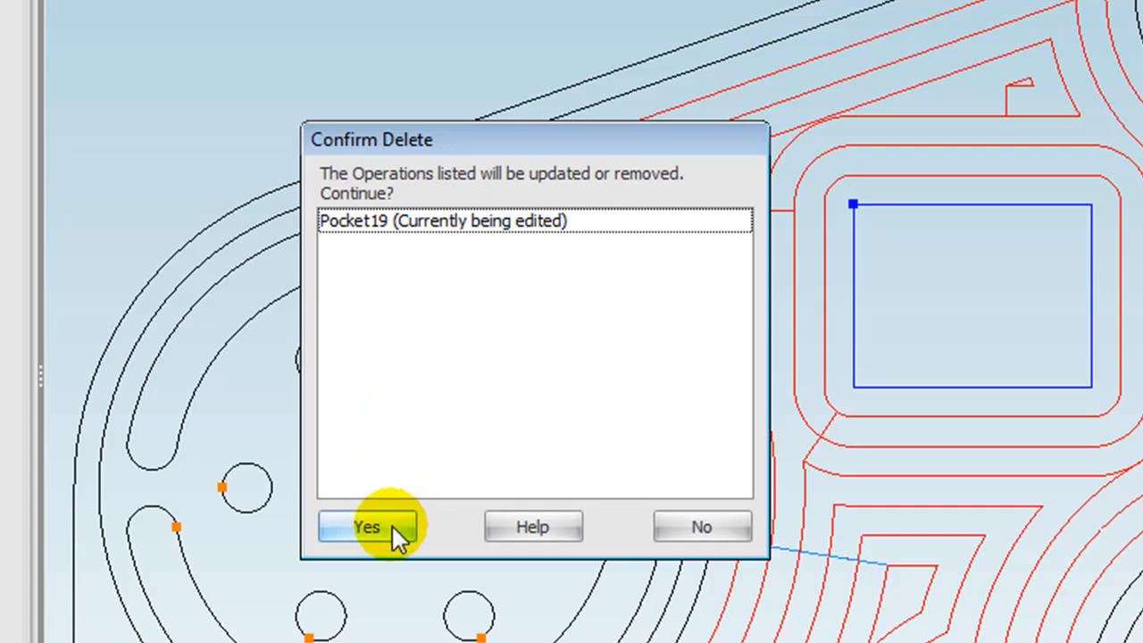
mouse_move(700, 527)
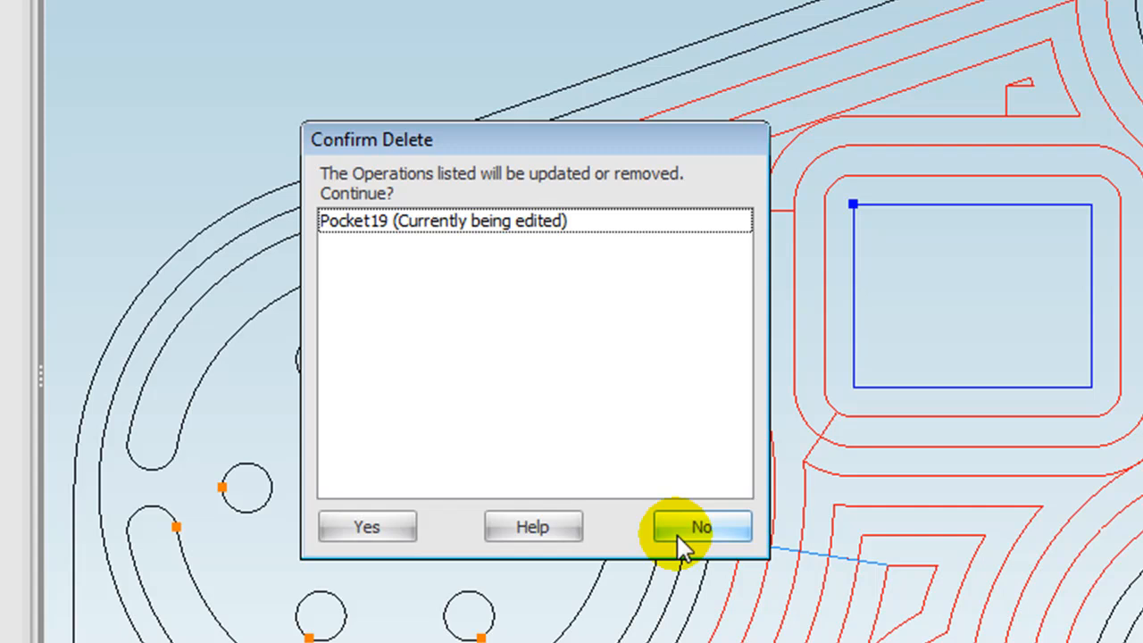
left_click(701, 527)
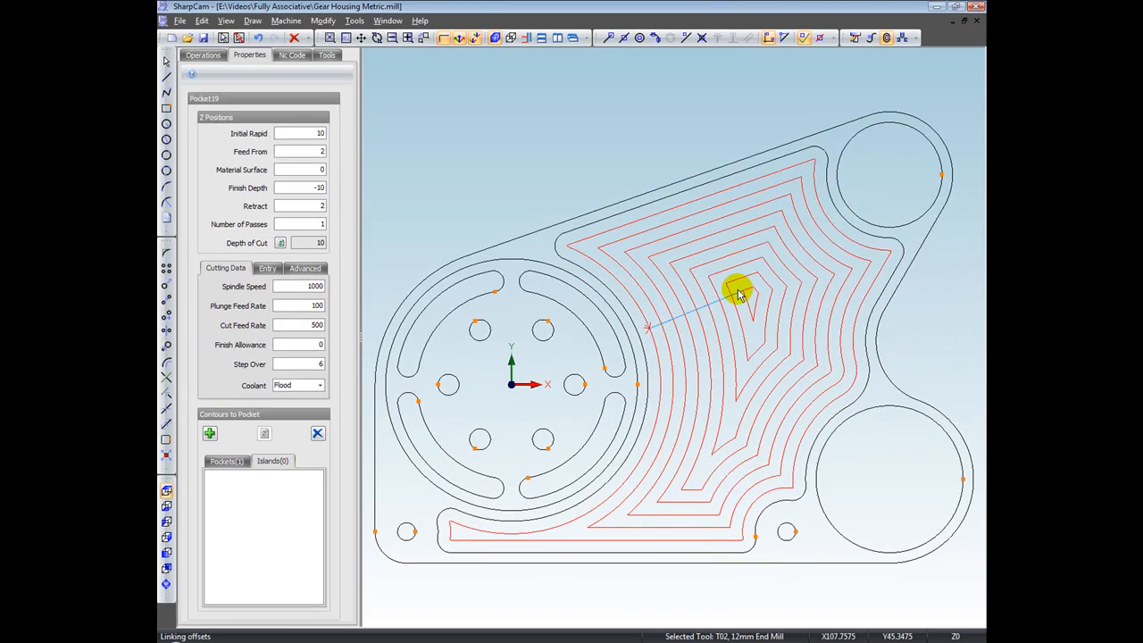
mouse_move(705, 277)
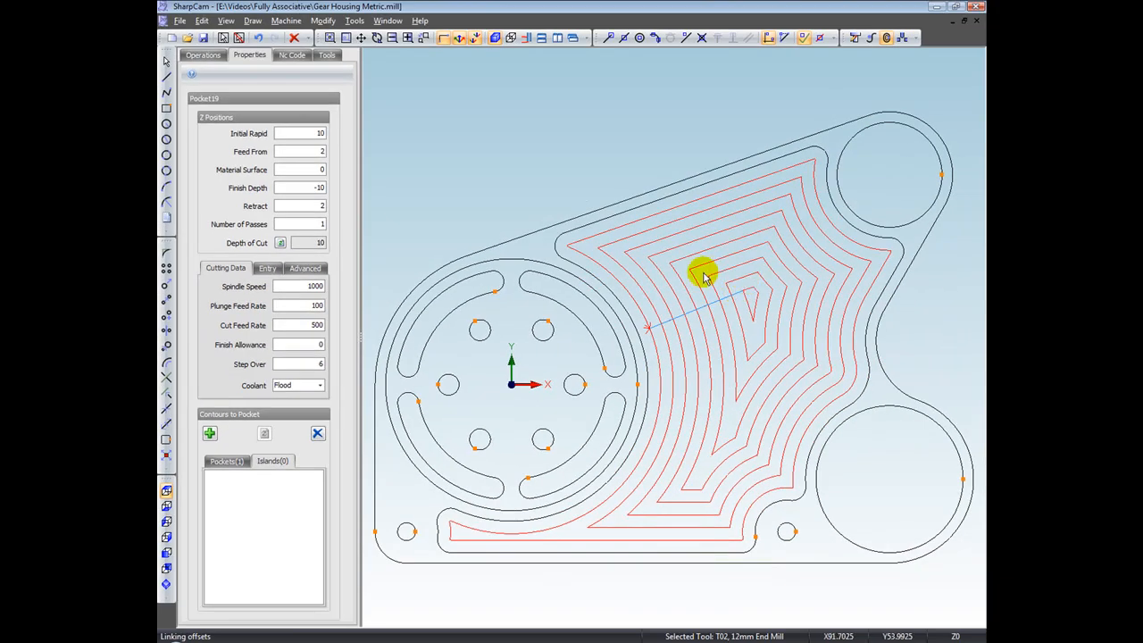
mouse_move(729, 349)
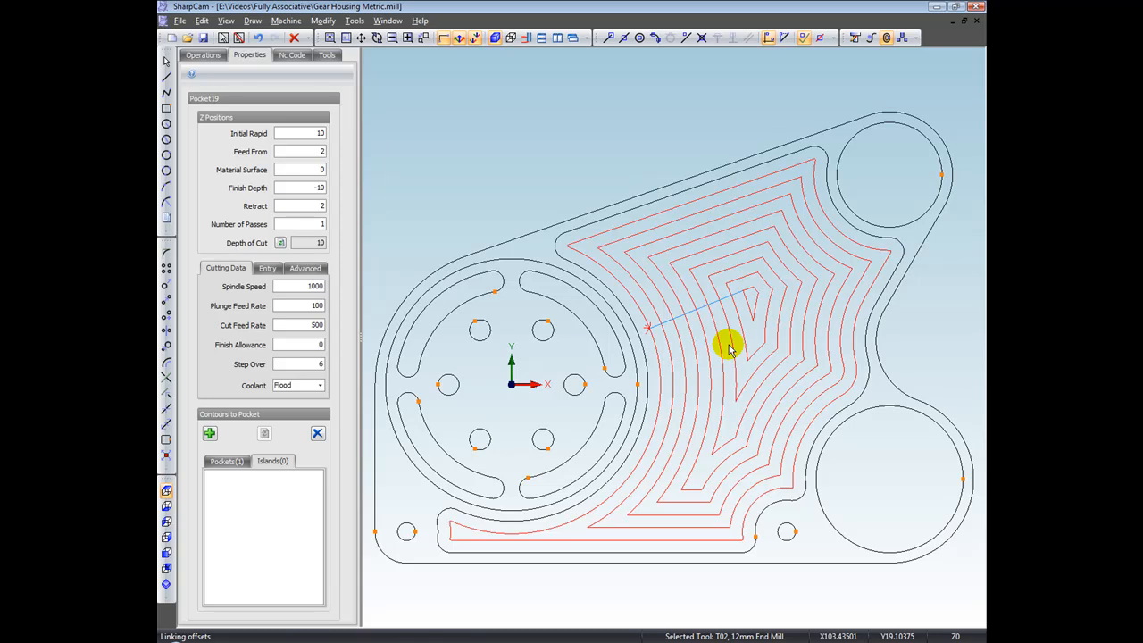
mouse_move(786, 194)
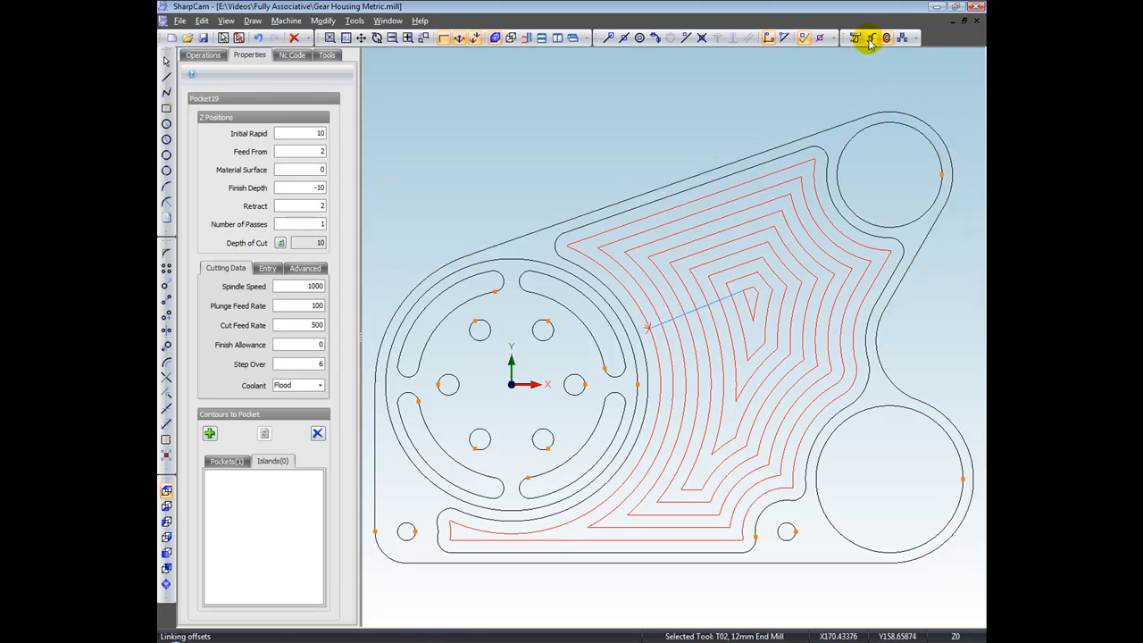
Step: Finish the Pocket19 edit and begin a new profile operation
left_click(870, 38)
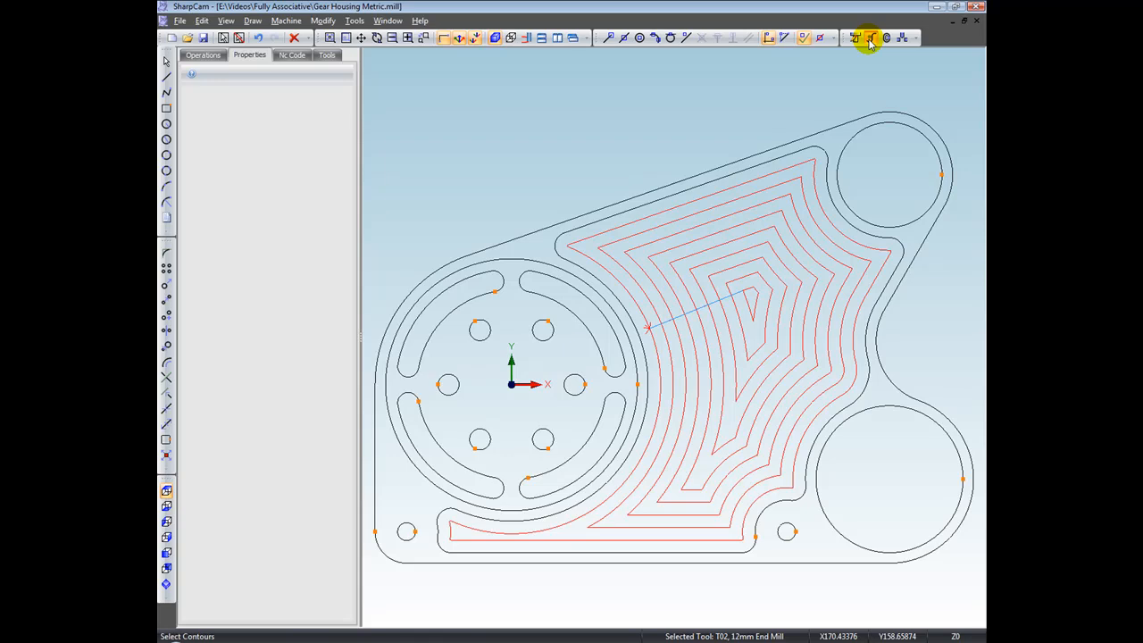
left_click(868, 37)
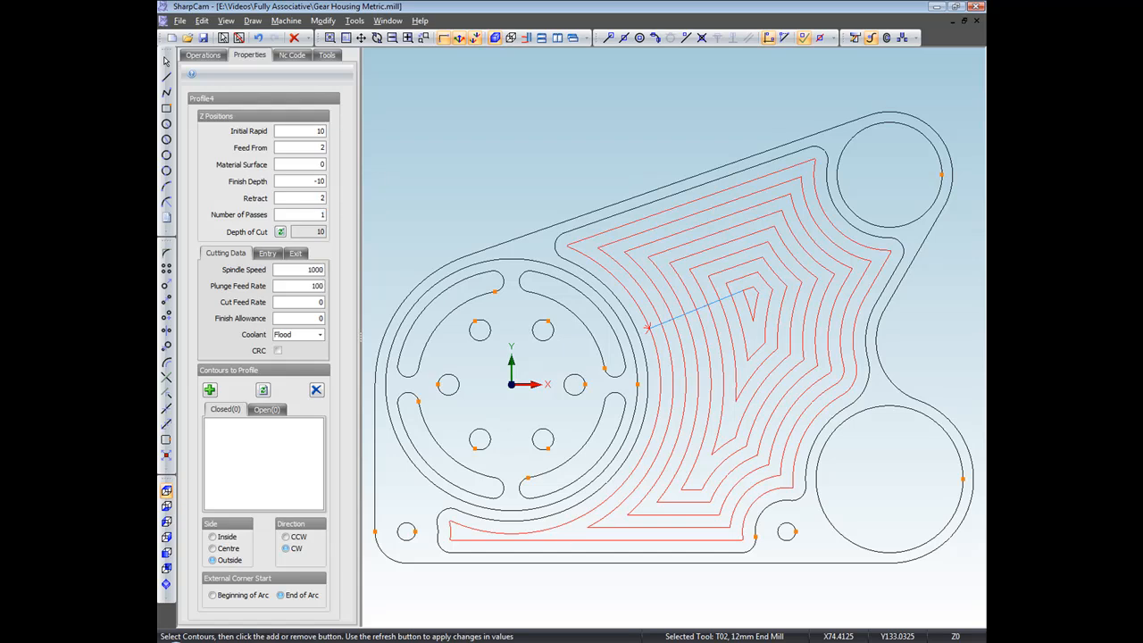
Step: Set cut feed 500 and add the outer housing boundary as the Profile4 contour
type("500")
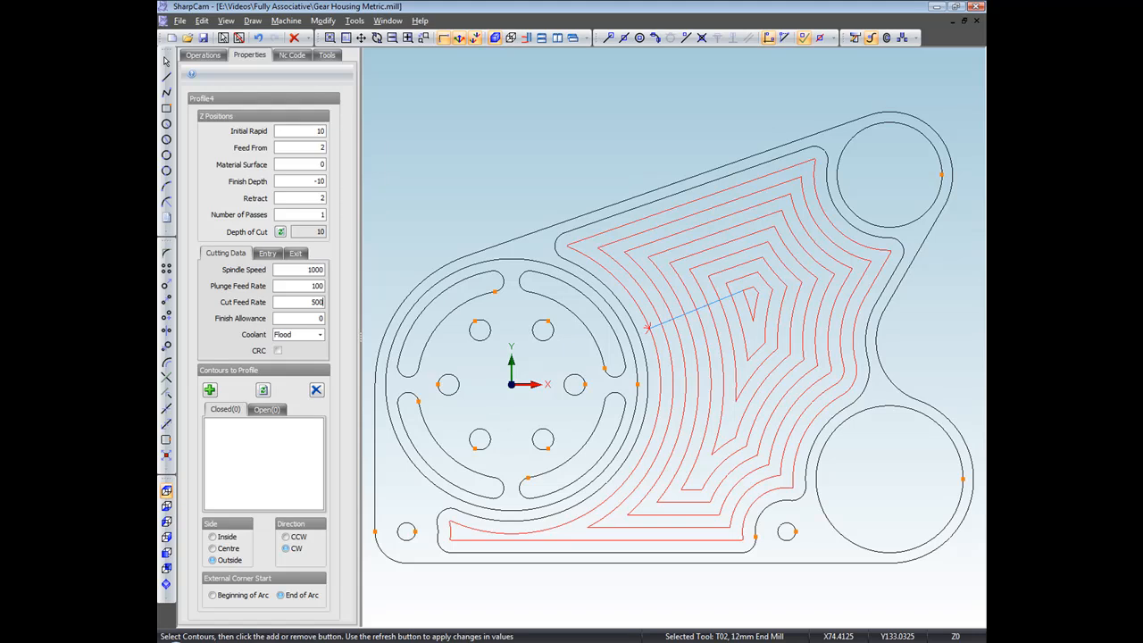
left_click(420, 277)
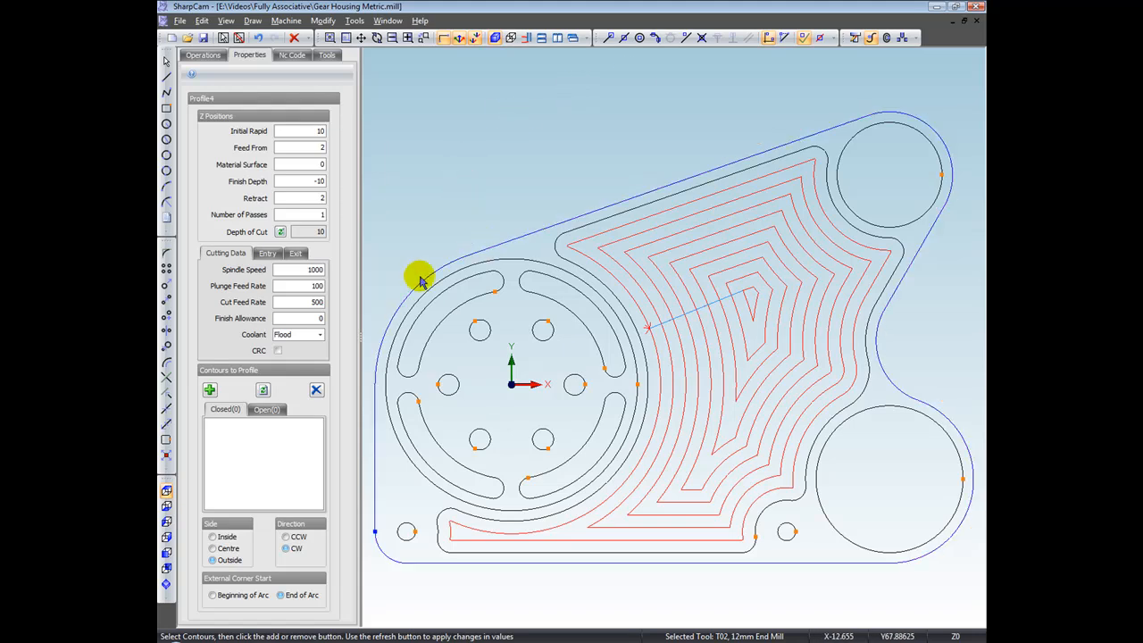
left_click(211, 389)
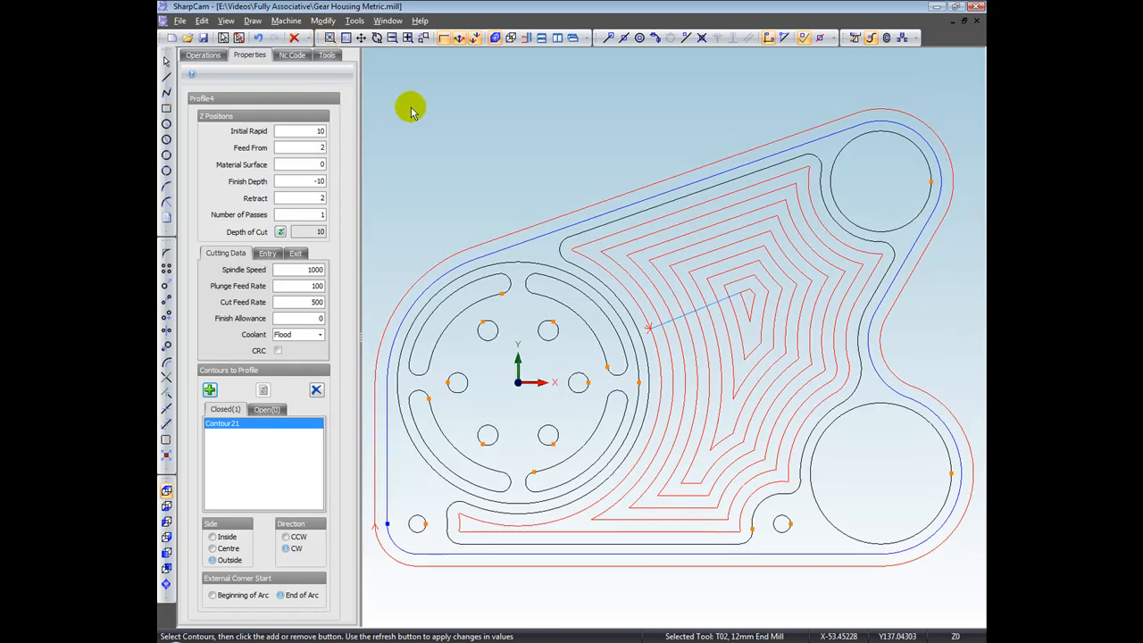
mouse_move(413, 471)
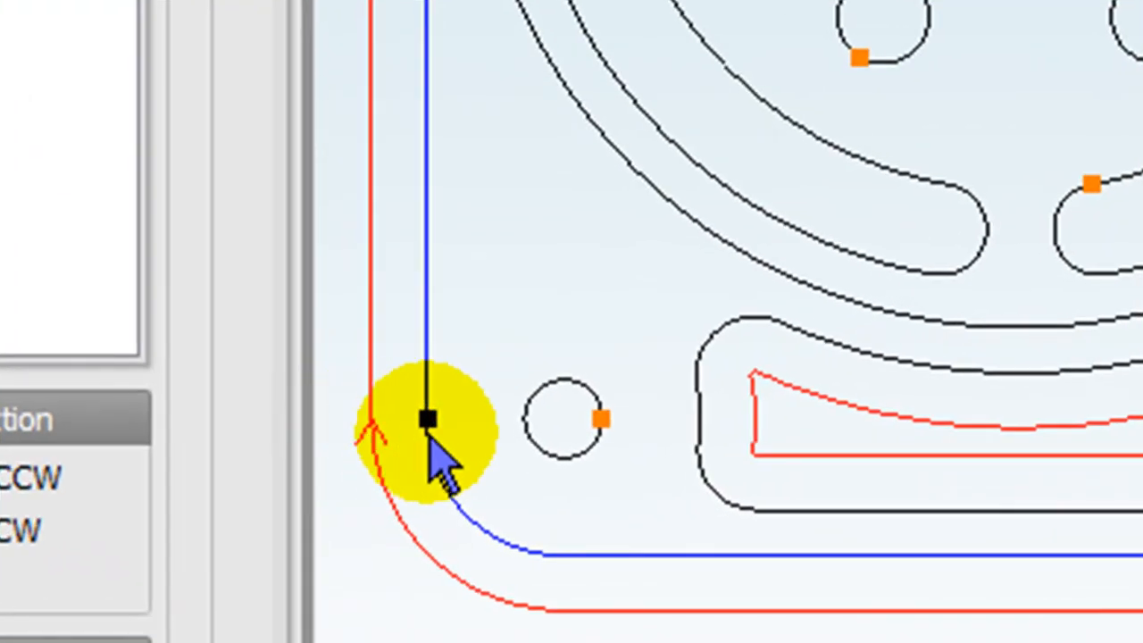
Step: Move the outer contour start point onto the upper slanted edge and accept the Profile4 update
left_click(427, 420)
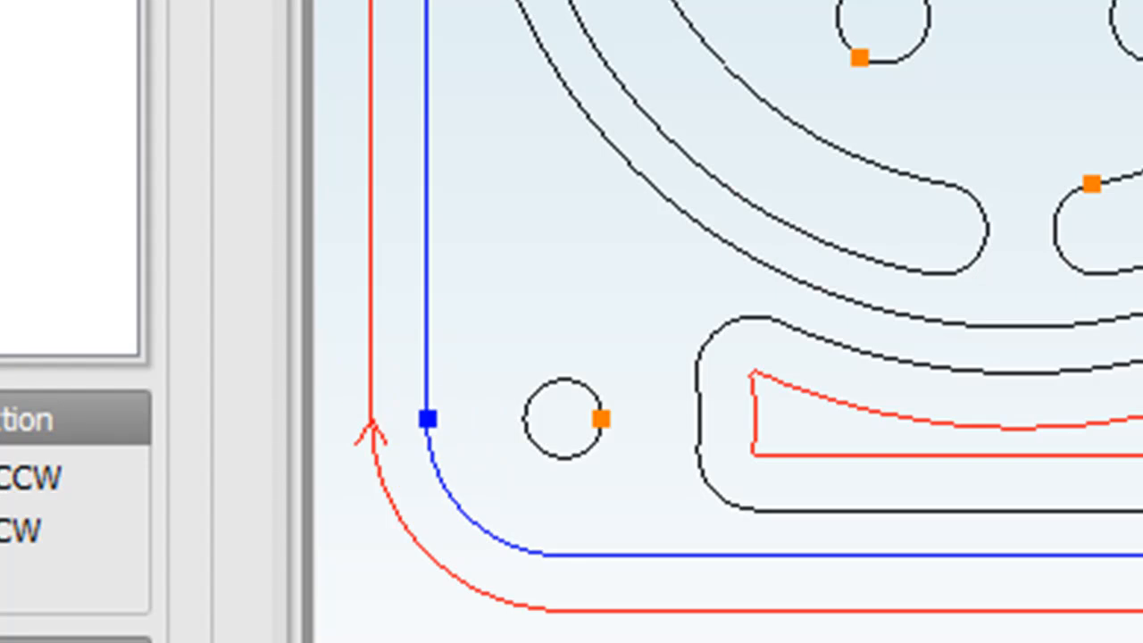
left_click(428, 420)
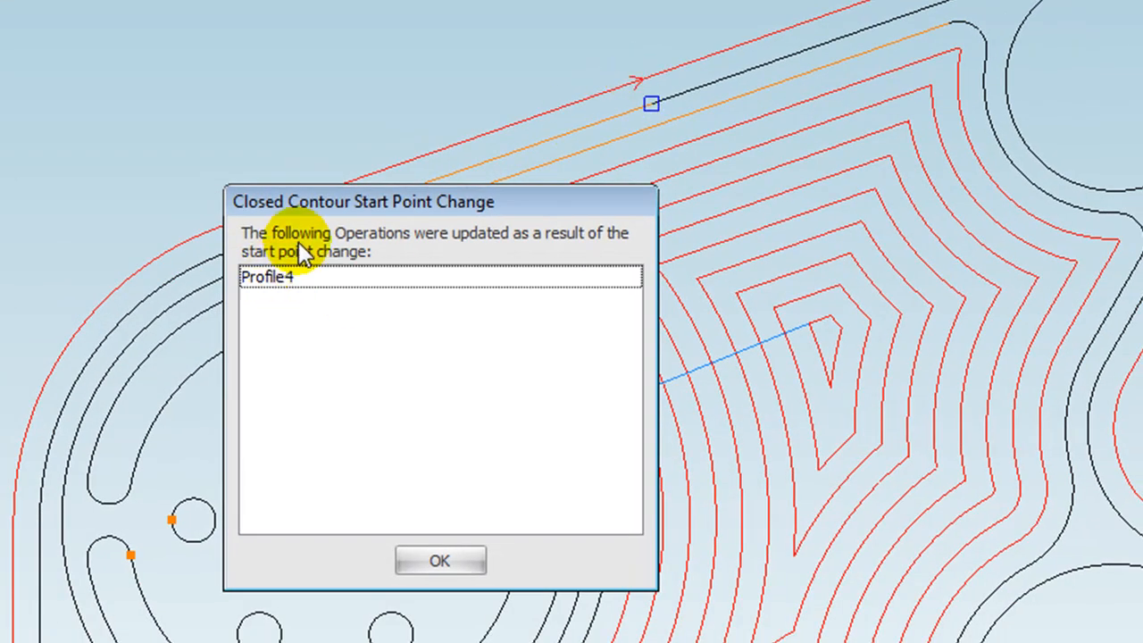
mouse_move(473, 277)
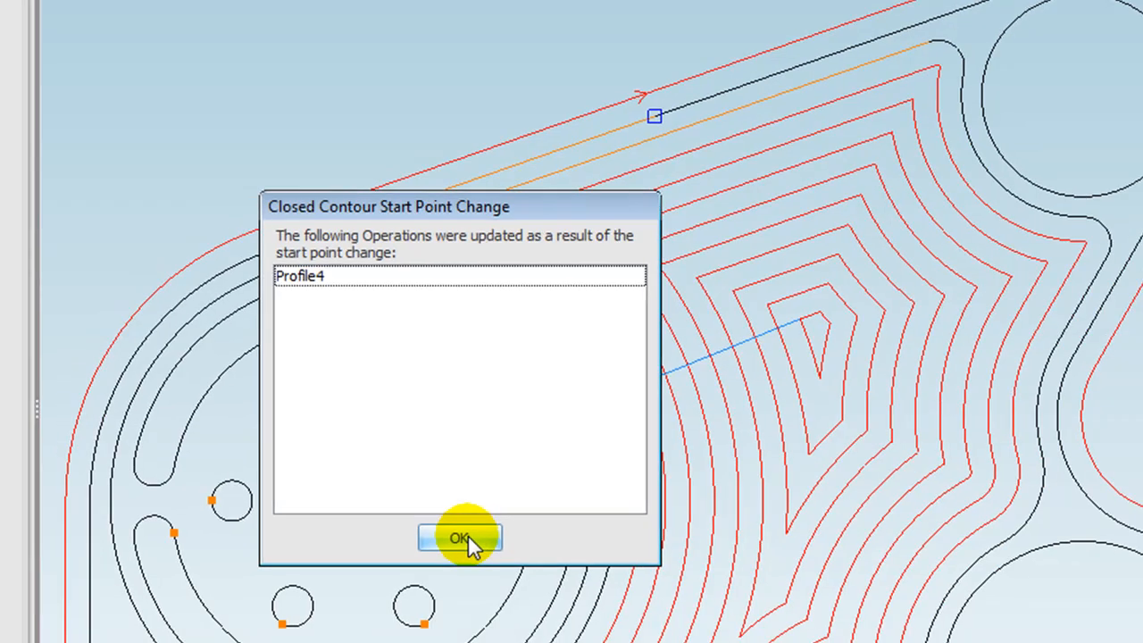
left_click(459, 538)
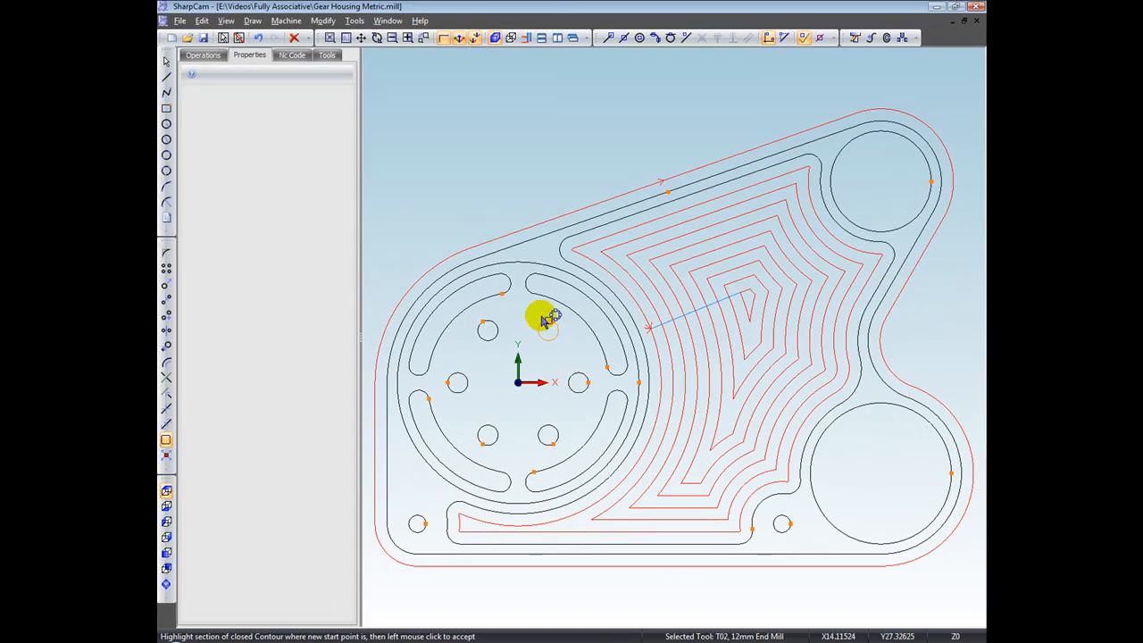
Step: Edit Profile4 to add a lead-in entry and set its start point beside the upper-right circle
left_click(203, 53)
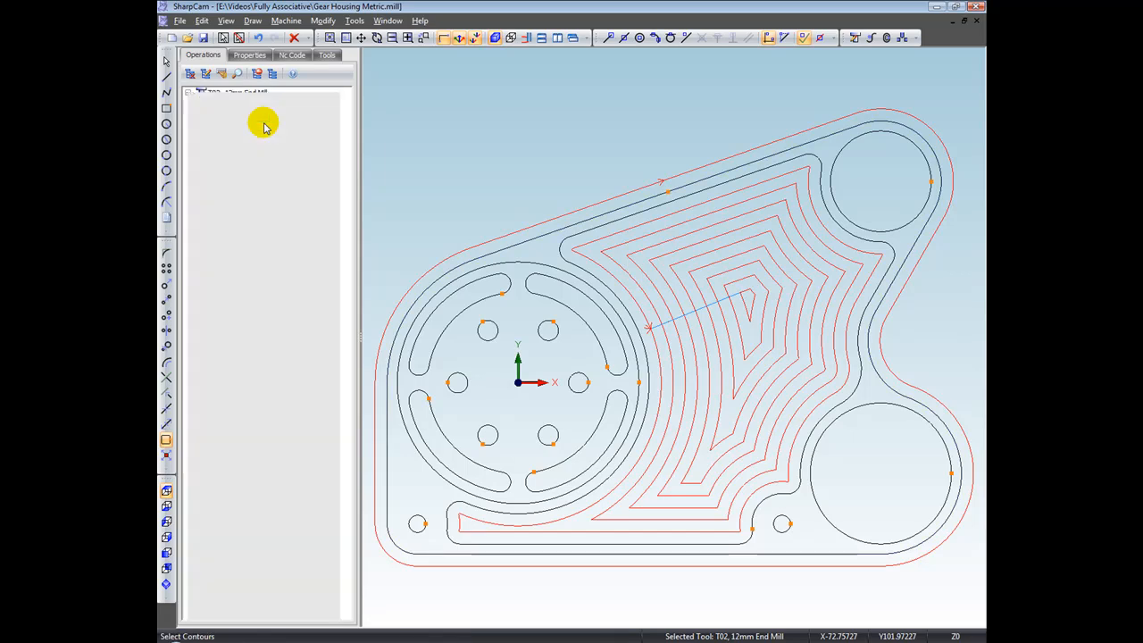
left_click(251, 54)
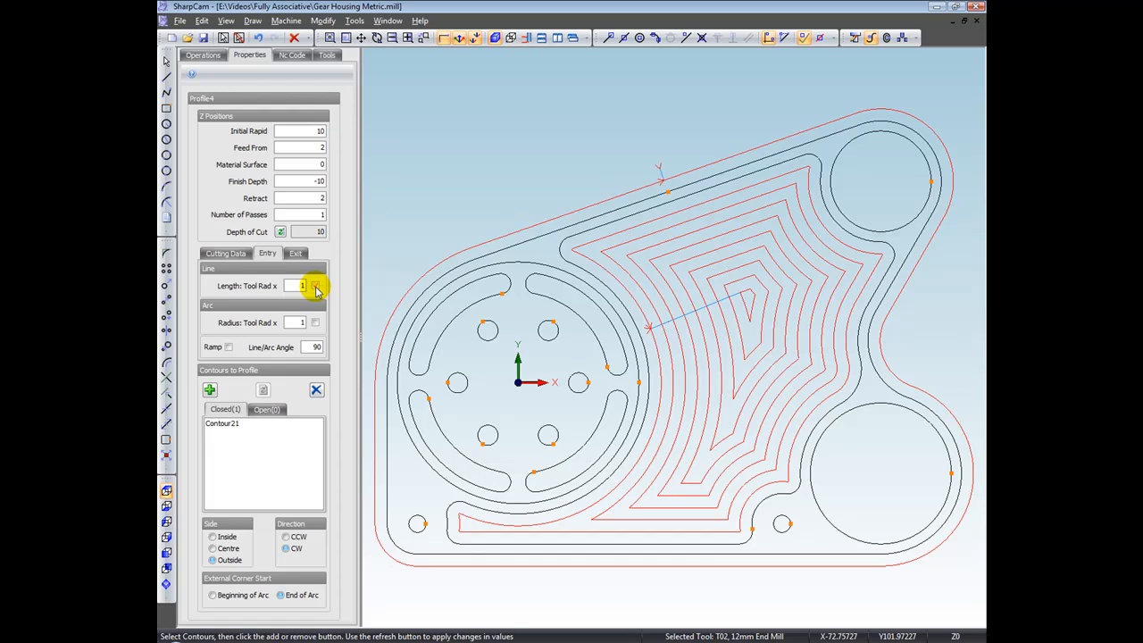
left_click(295, 254)
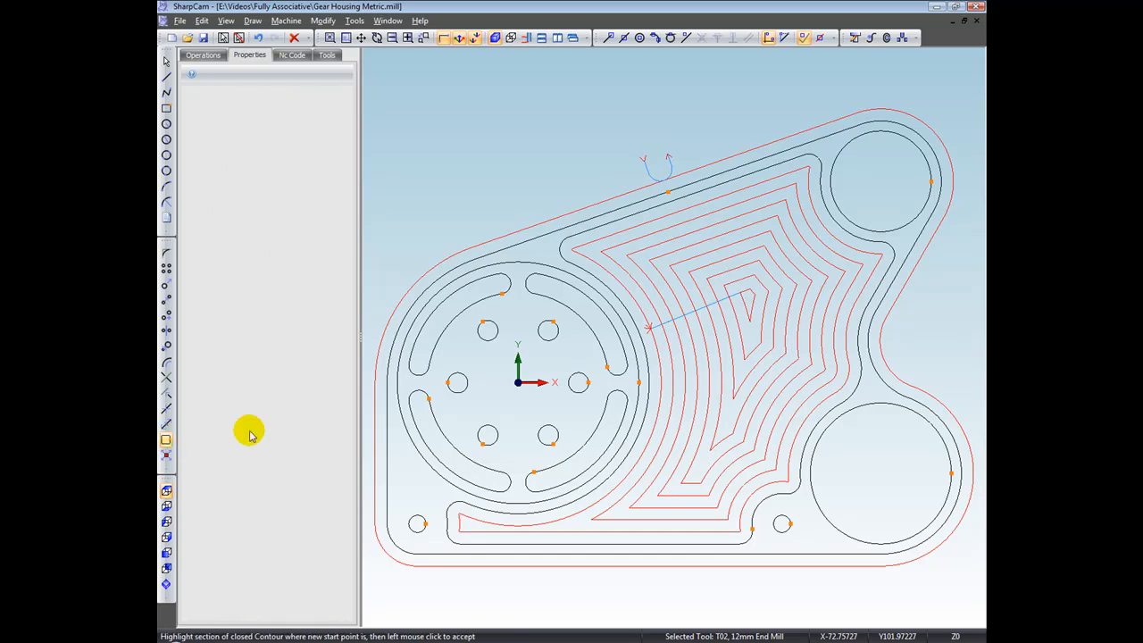
left_click(932, 215)
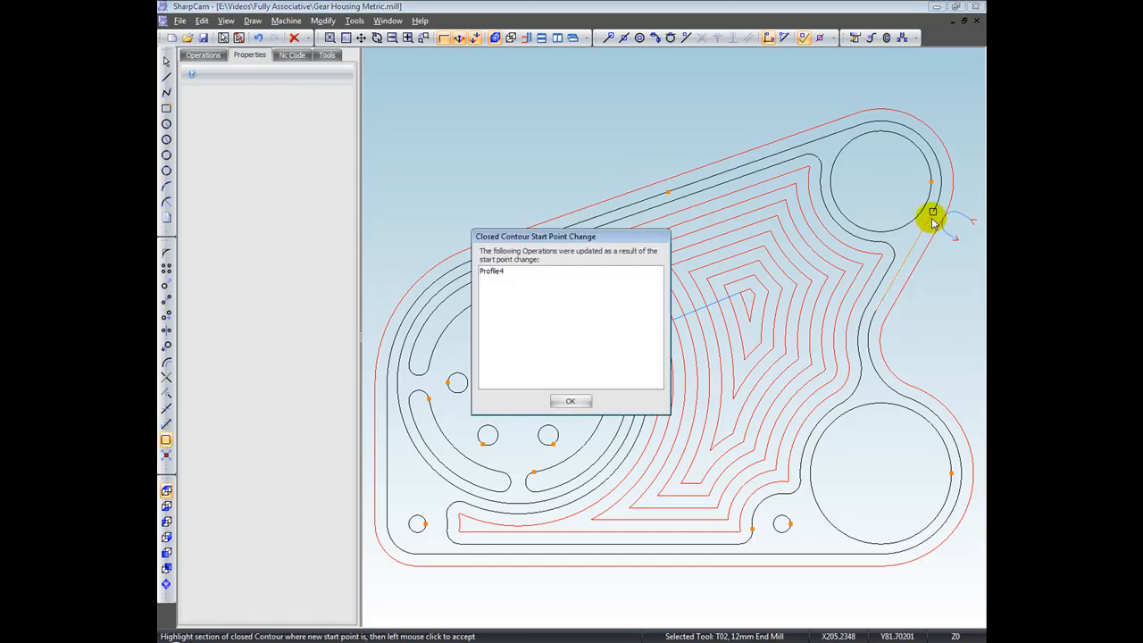
left_click(572, 400)
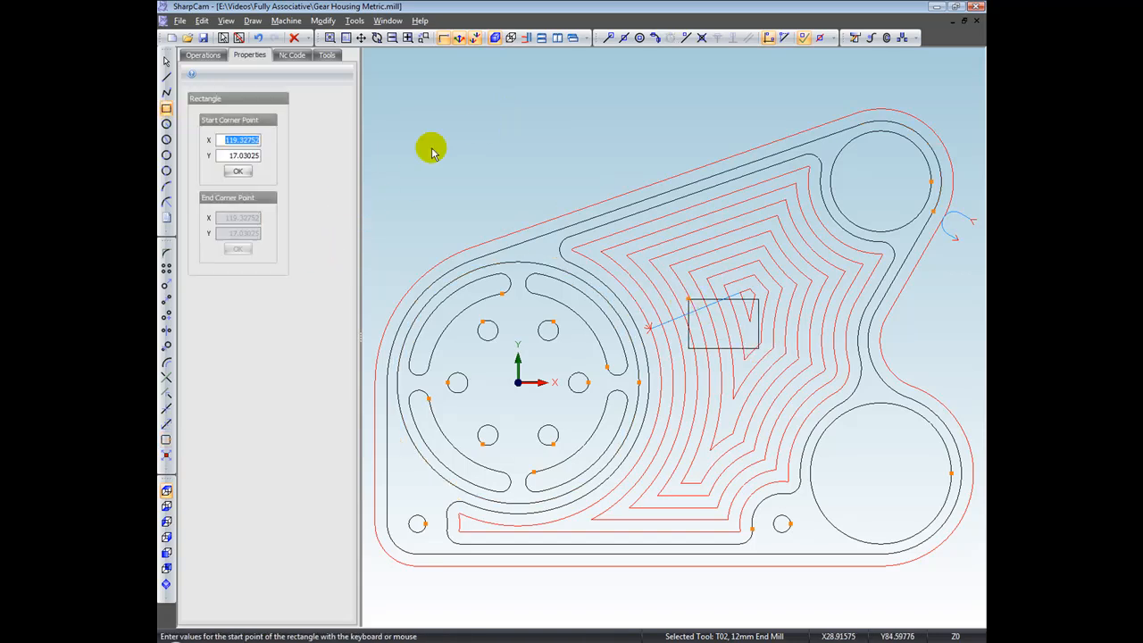
Step: Edit Pocket19 and add the new rectangle as an island, then bring up the island's options
left_click(203, 54)
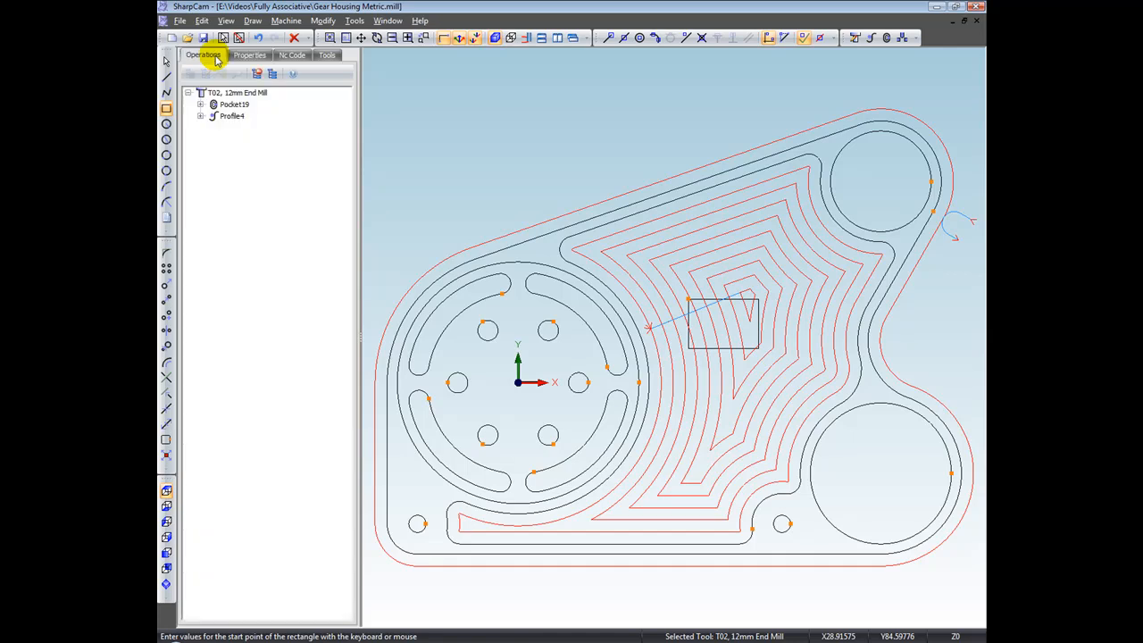
right_click(234, 103)
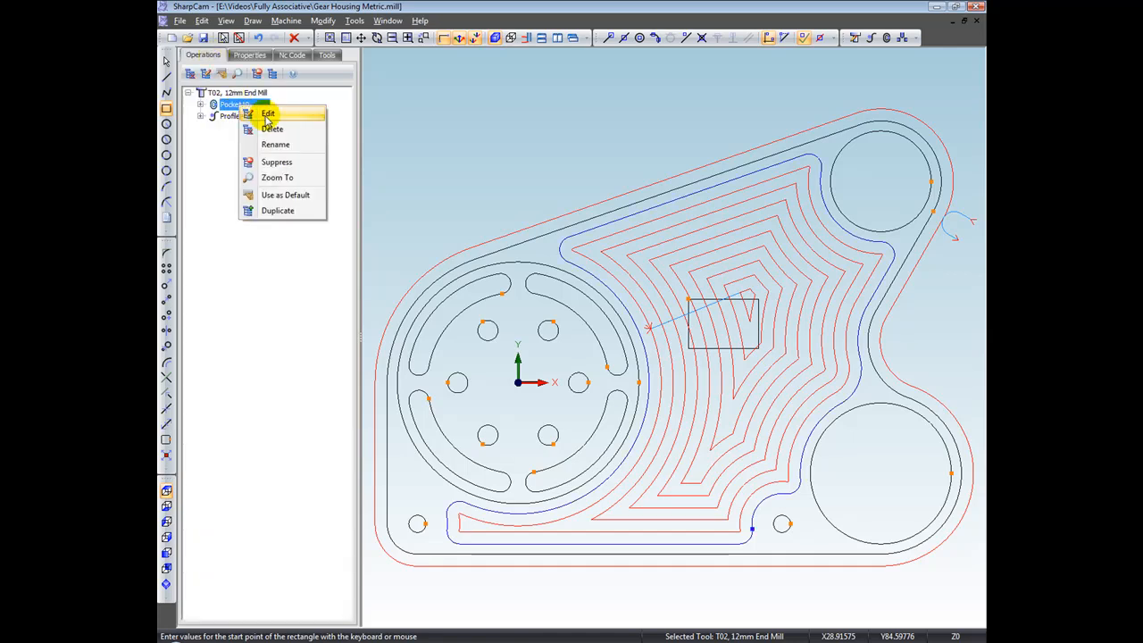
left_click(268, 114)
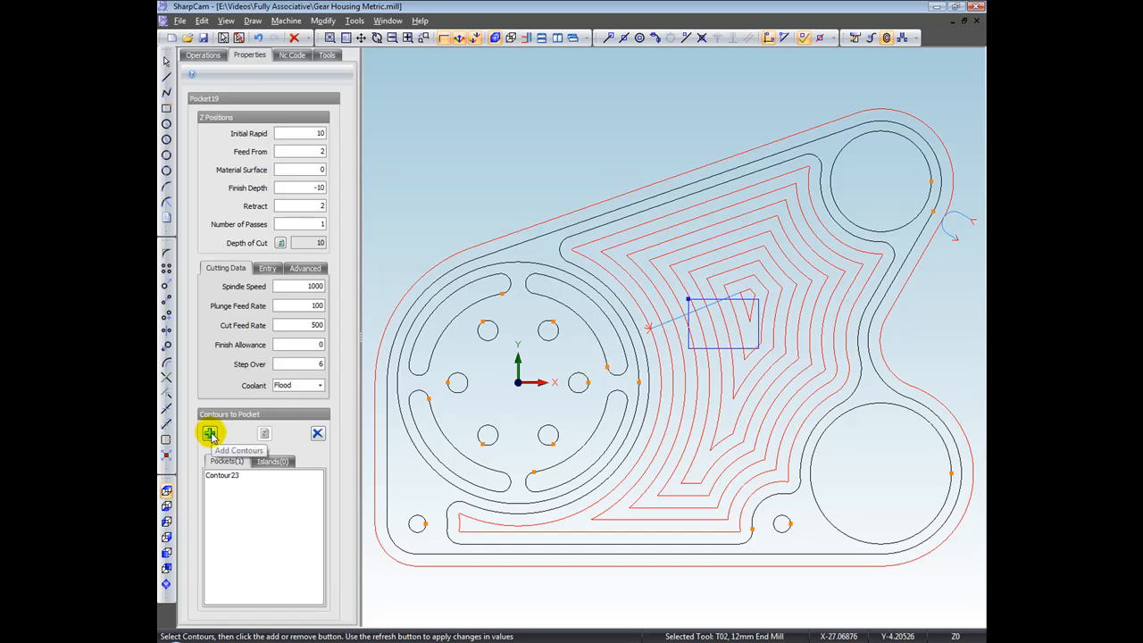
left_click(211, 434)
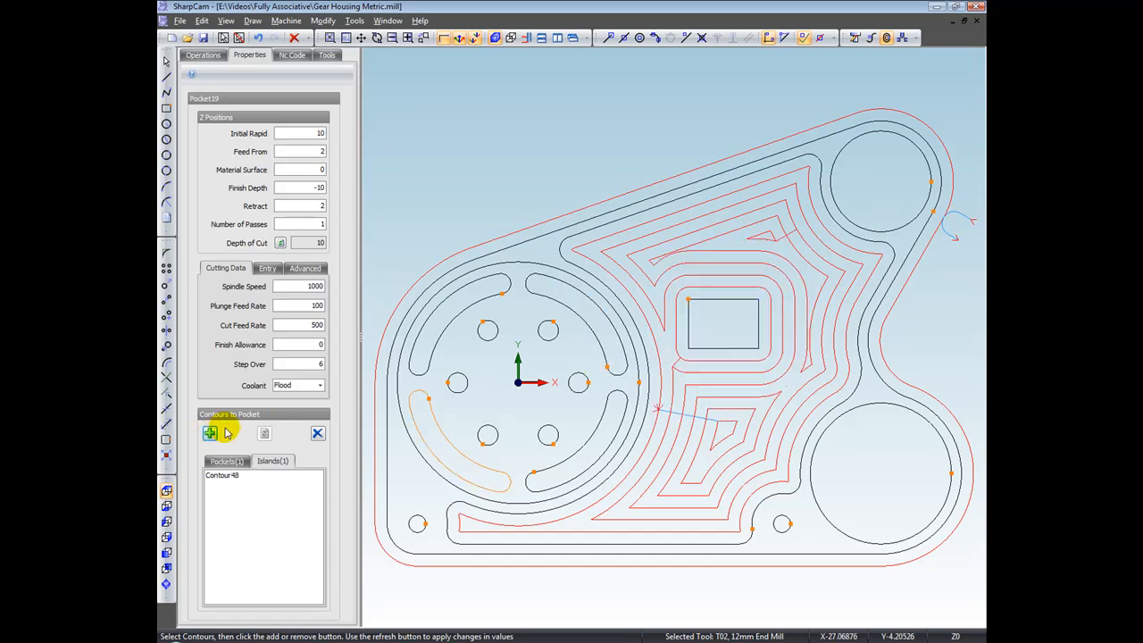
right_click(711, 325)
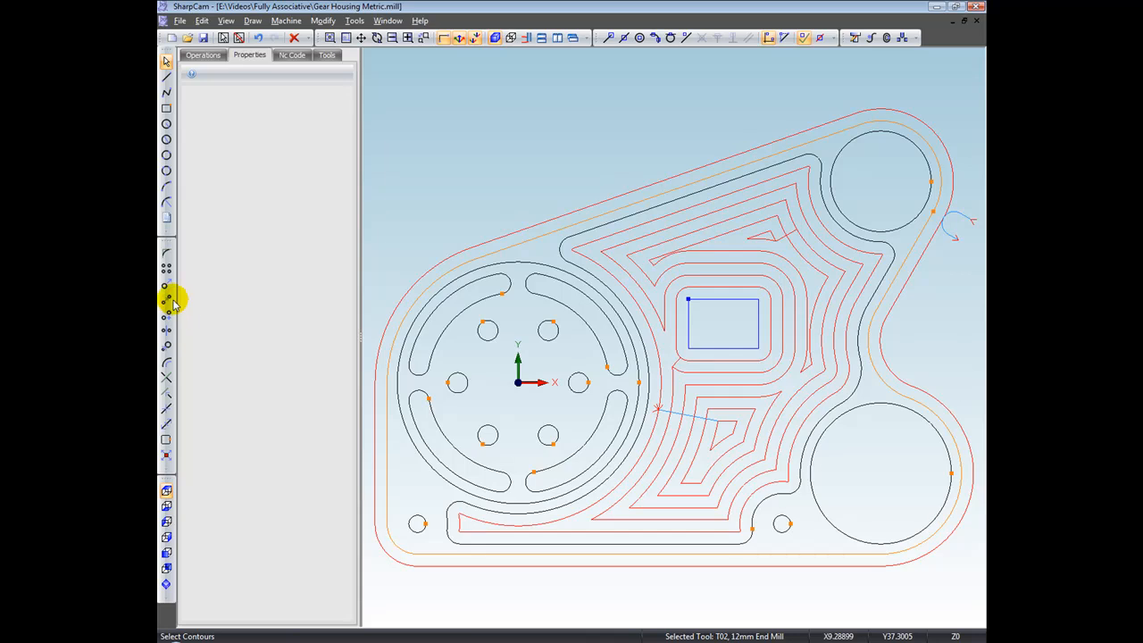
Step: Relocate the rectangular island lower and accept the Contours Moved notice for Pocket19
left_click(166, 284)
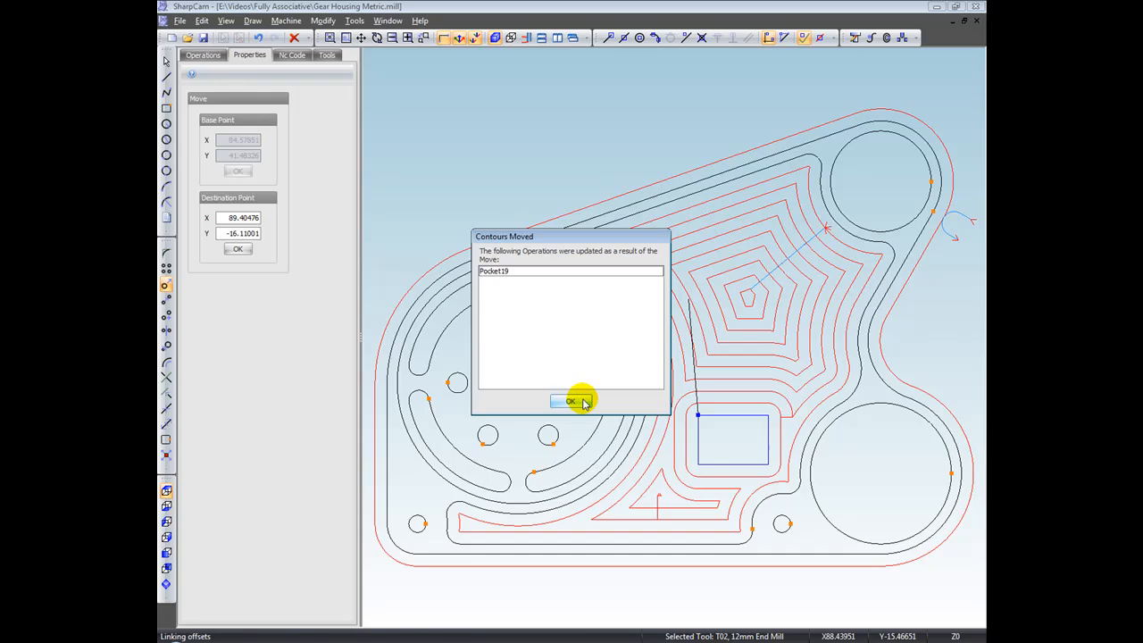
mouse_move(729, 375)
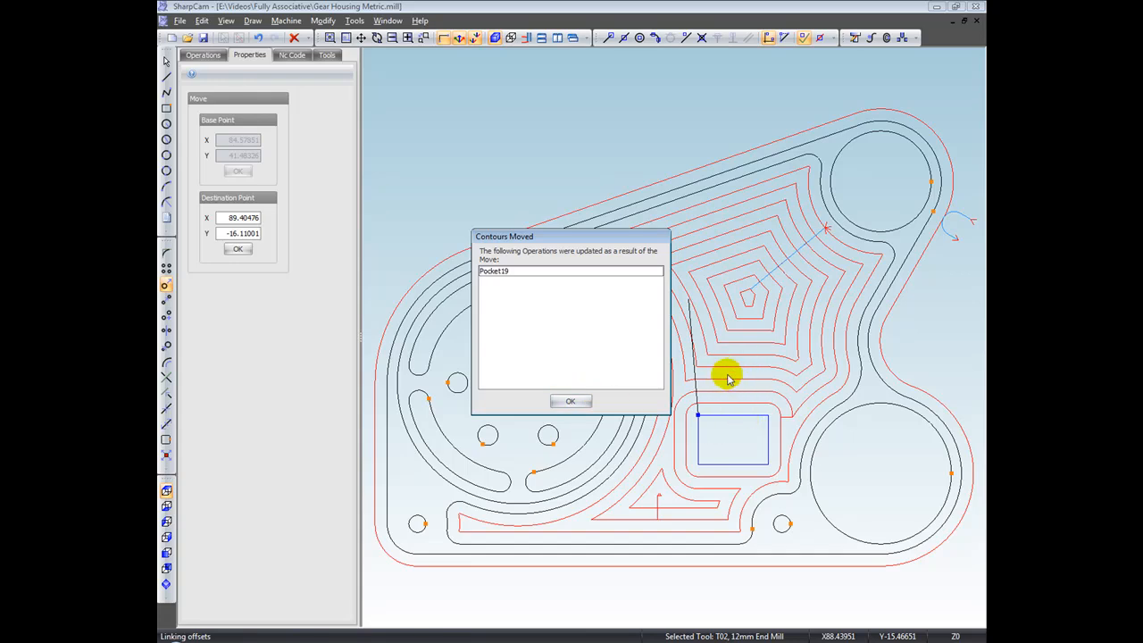
mouse_move(554, 318)
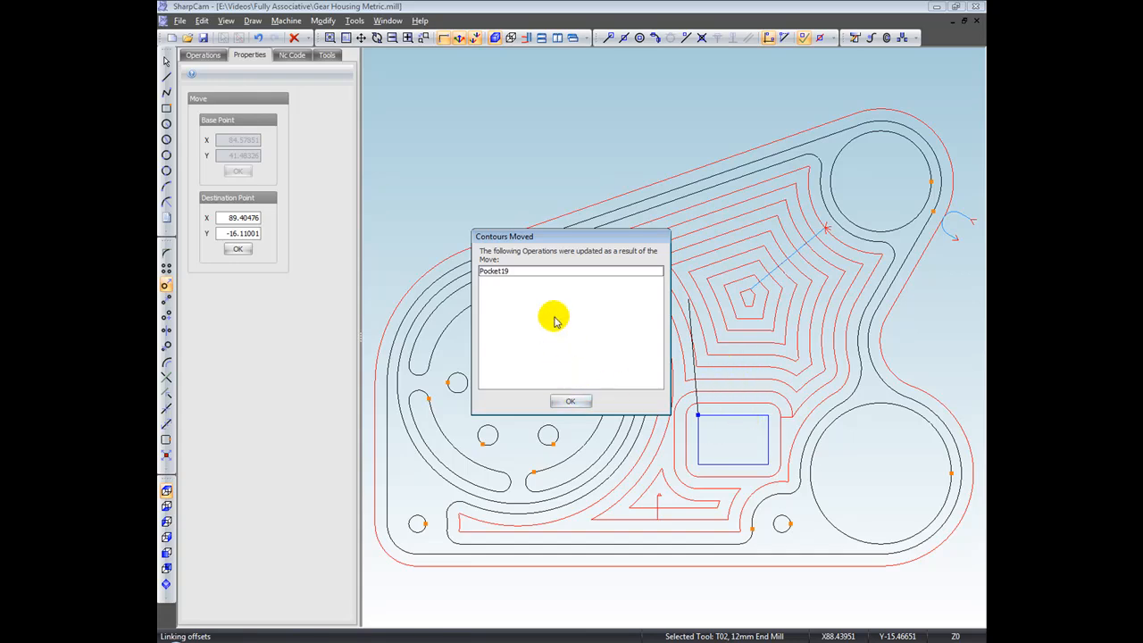
left_click(572, 400)
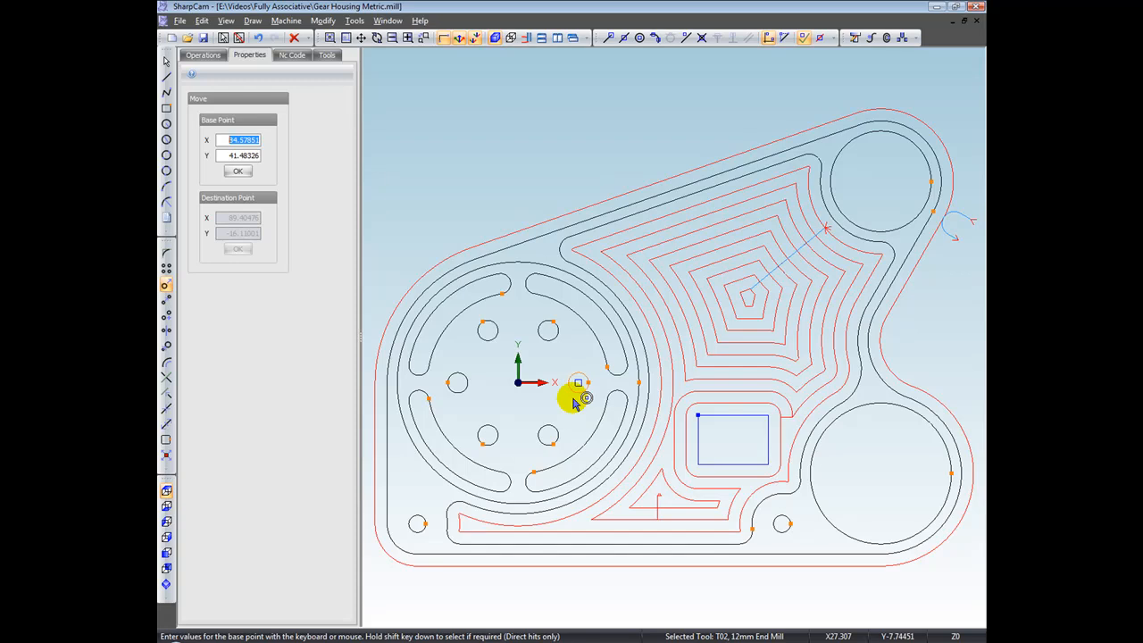
mouse_move(700, 400)
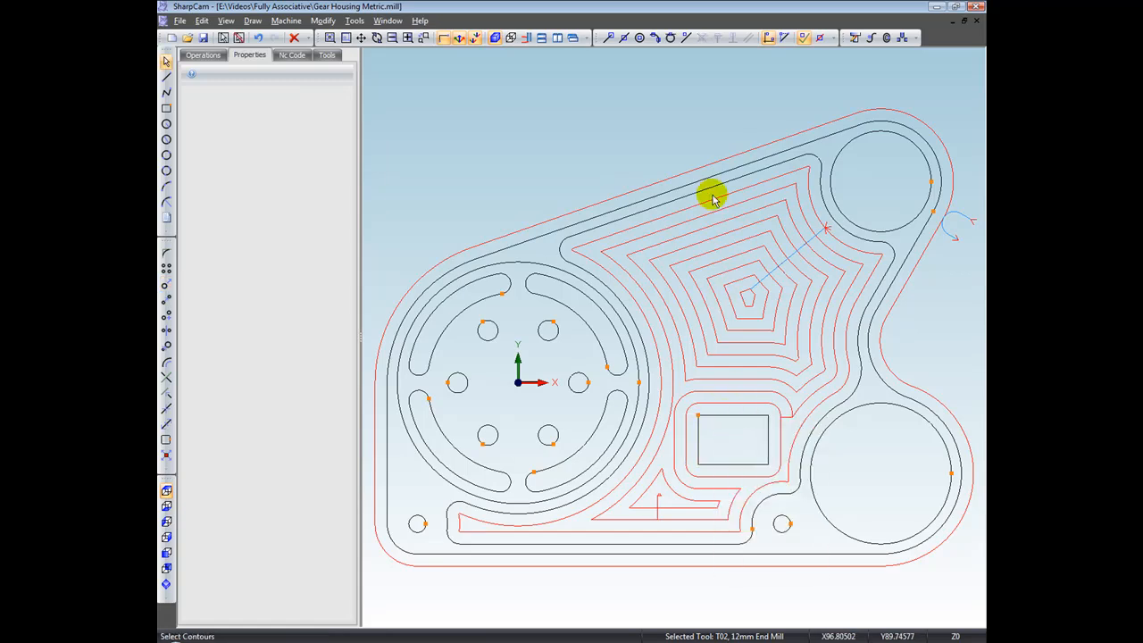
Step: Copy the outer housing contour with its Profile4 toolpath to a point above the part
left_click(715, 214)
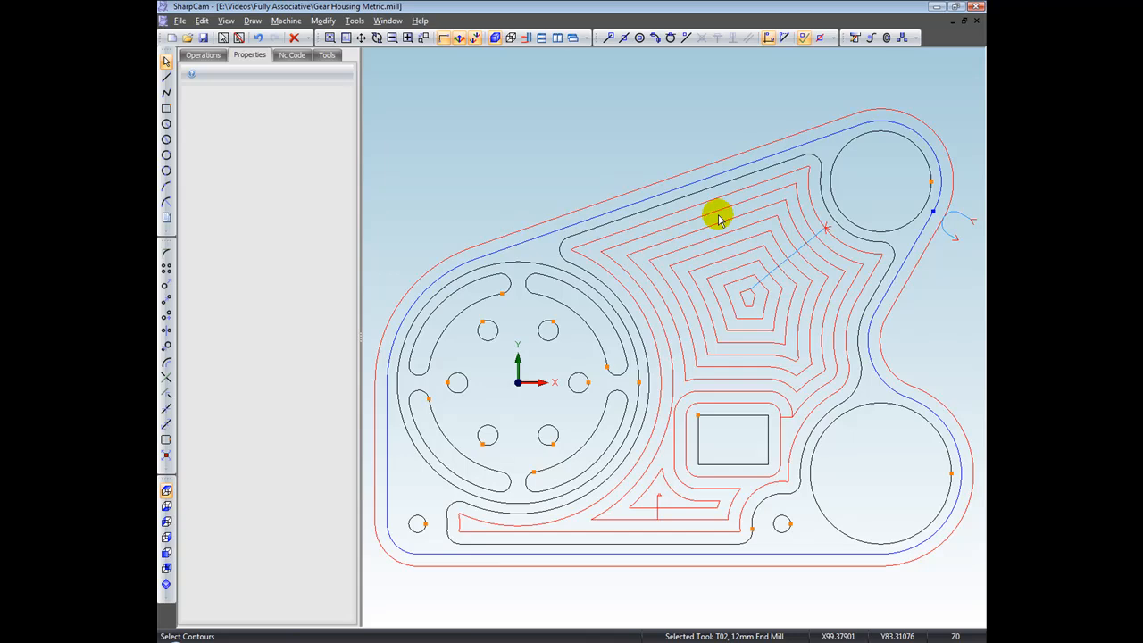
mouse_move(193, 277)
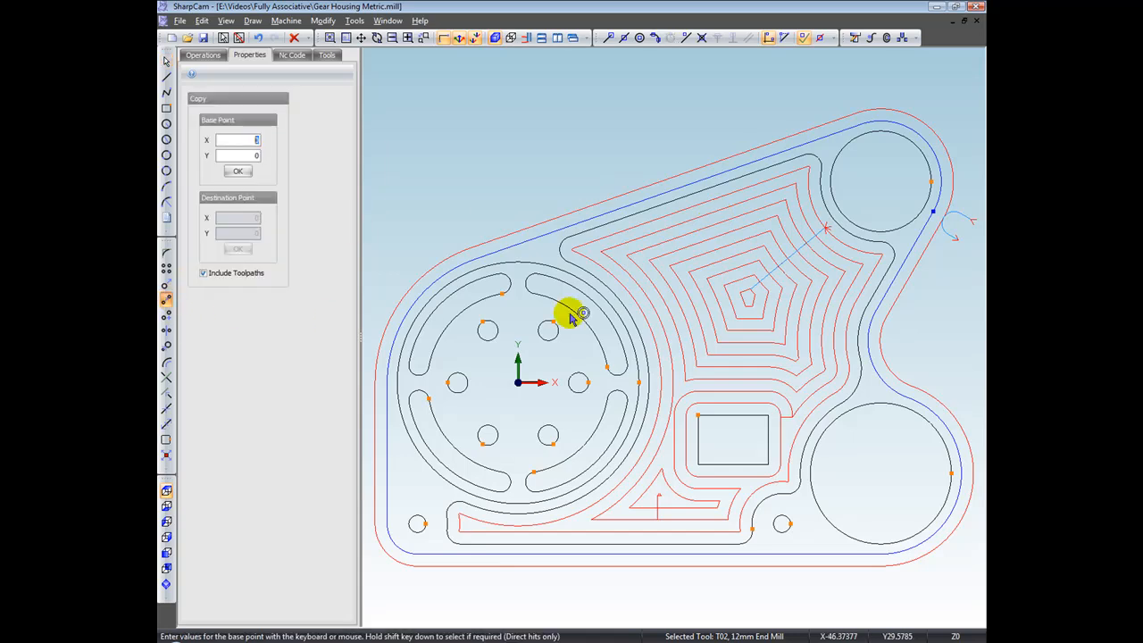
mouse_move(800, 407)
type("180")
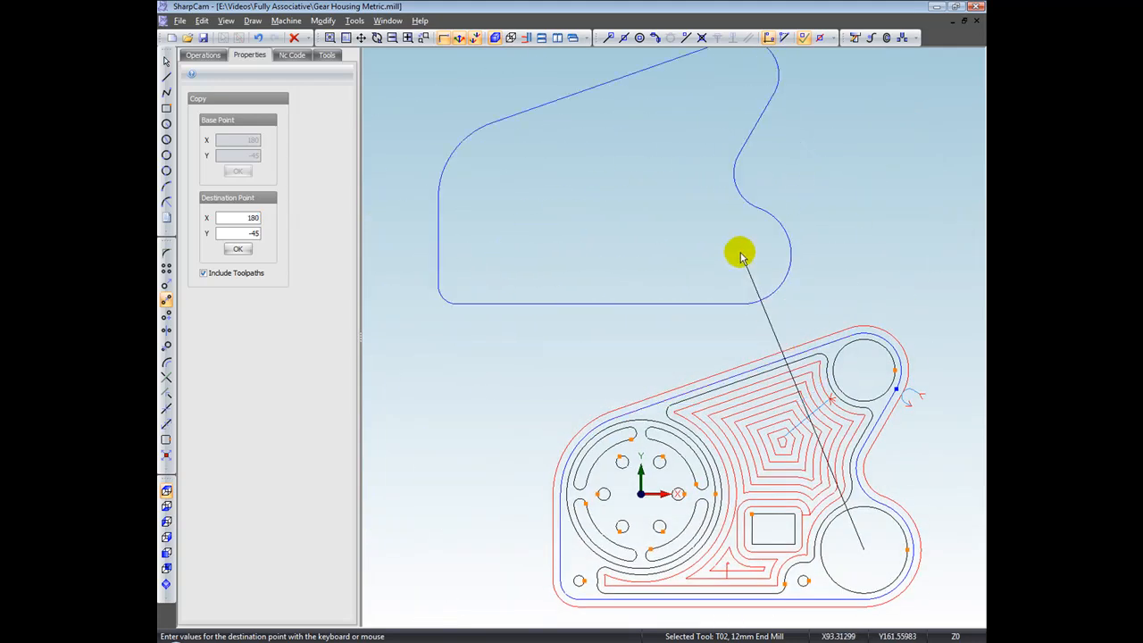
left_click(238, 248)
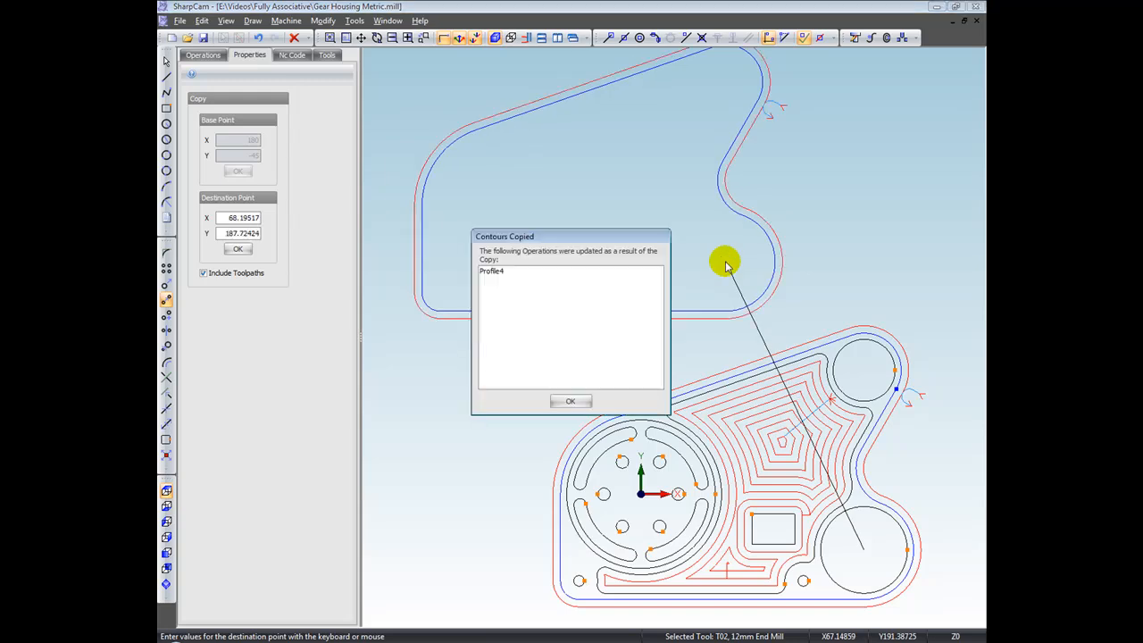
mouse_move(600, 259)
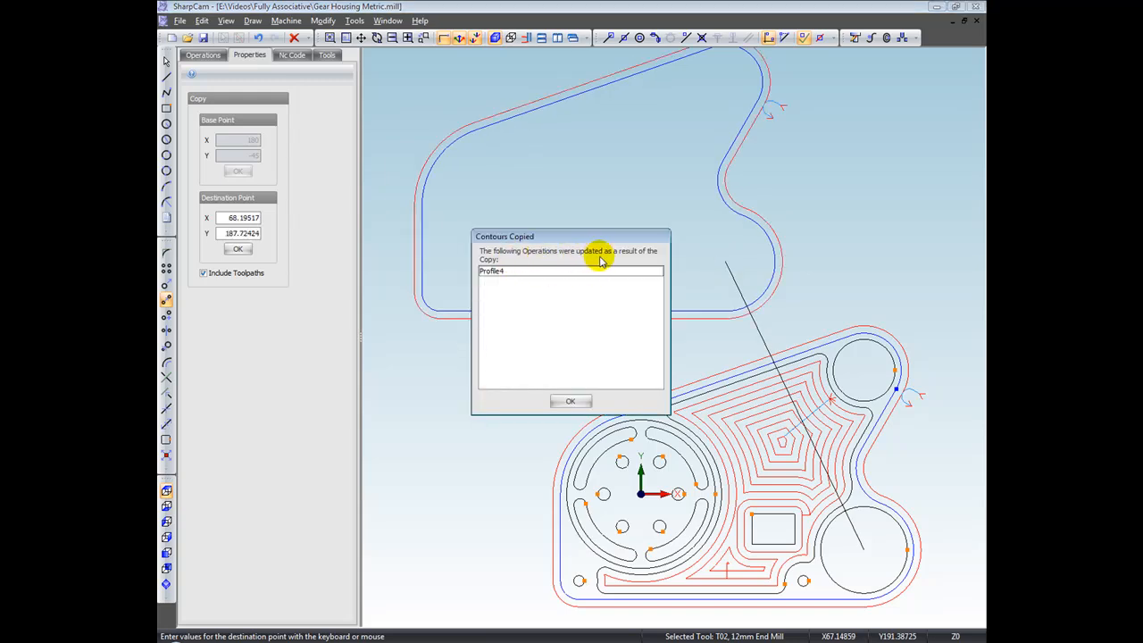
mouse_move(561, 261)
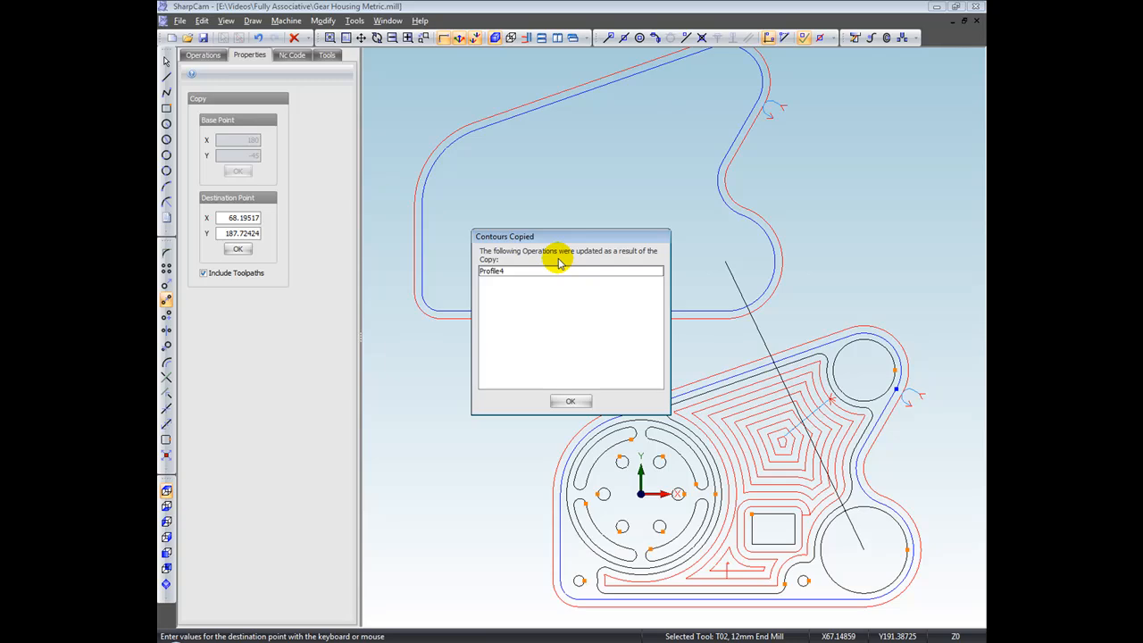
mouse_move(575, 336)
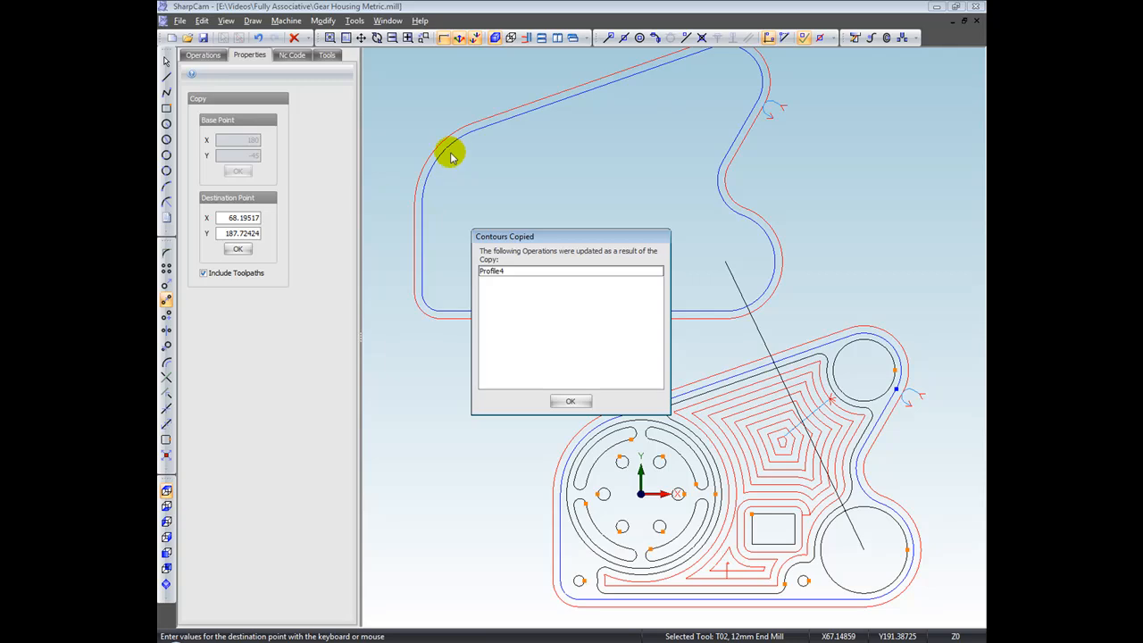
mouse_move(491, 123)
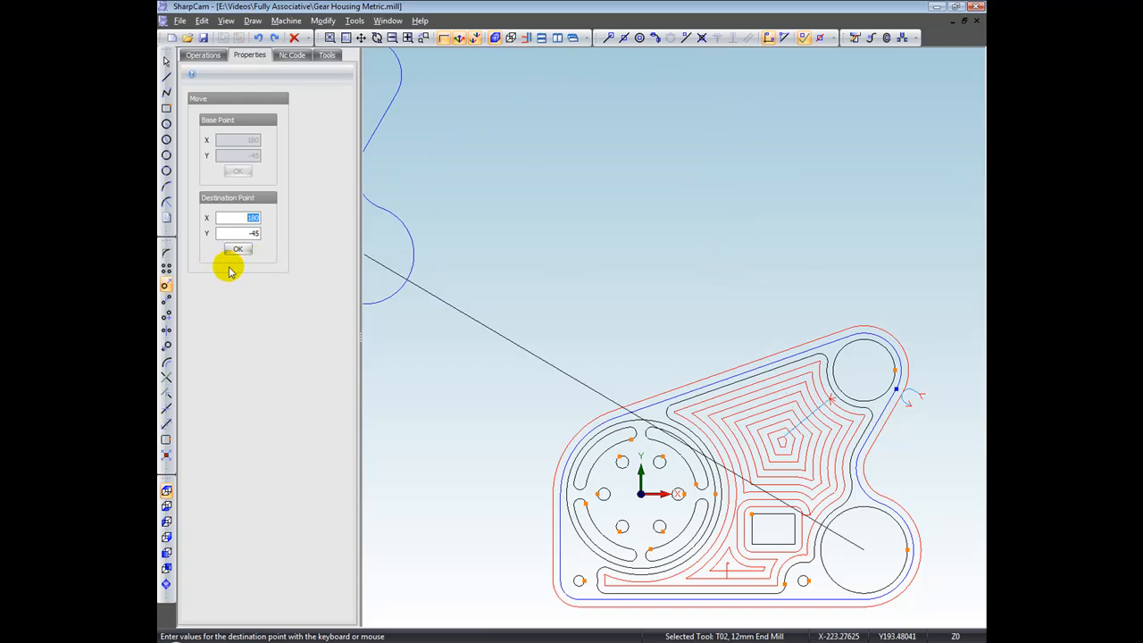
mouse_move(221, 272)
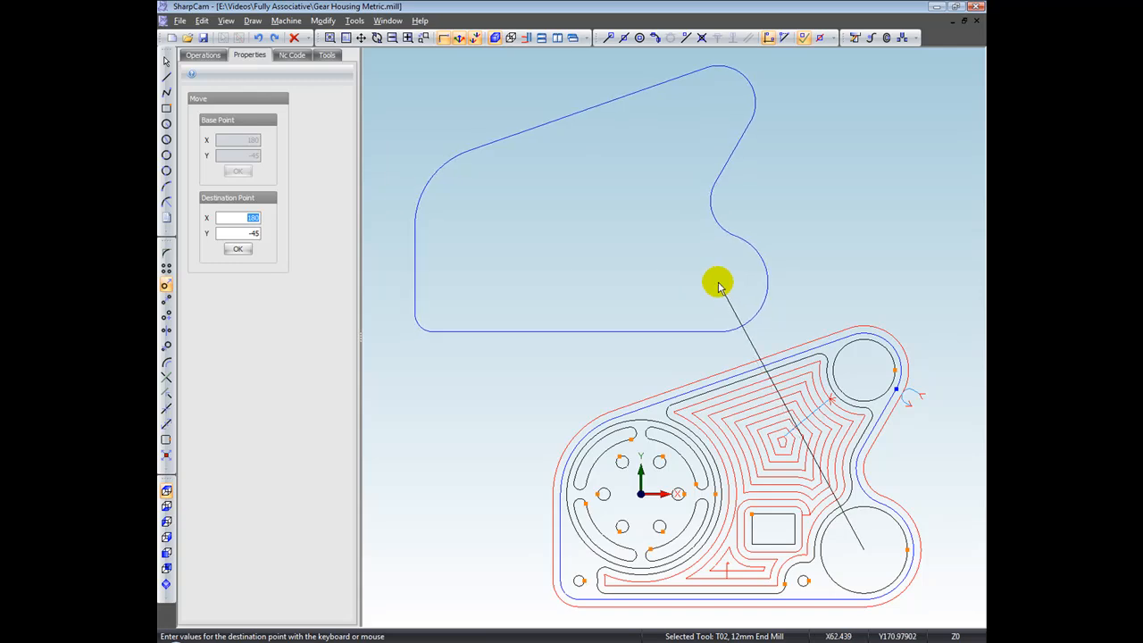
Step: Drop the outer contour onto the copied outline, confirm Profile4 updated, and end the move
left_click(237, 249)
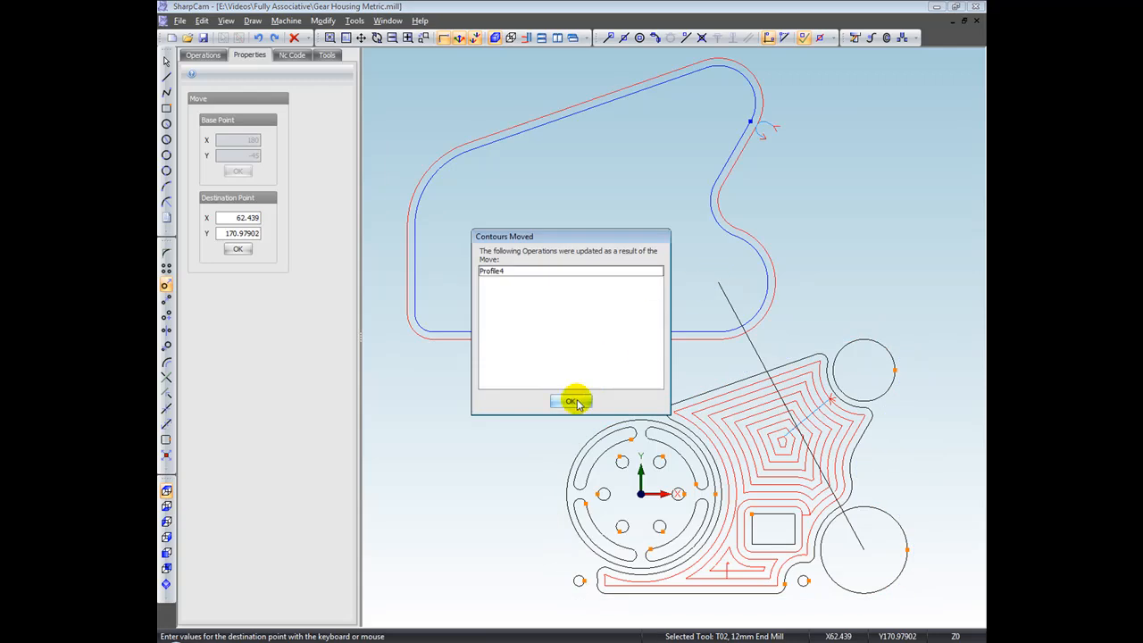
left_click(572, 400)
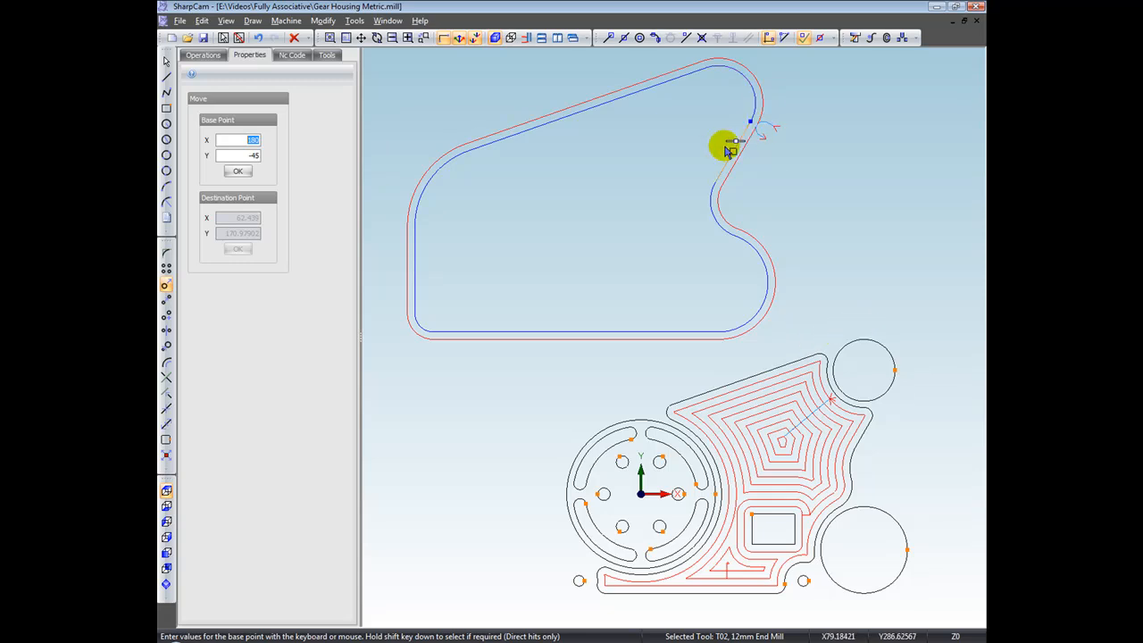
right_click(729, 151)
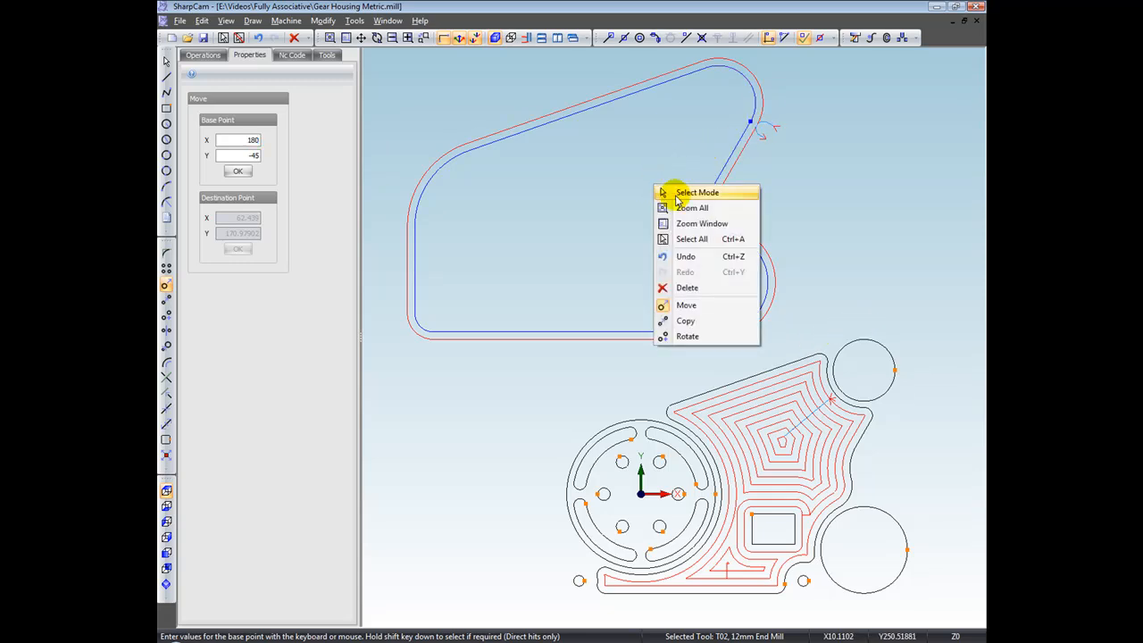
left_click(697, 193)
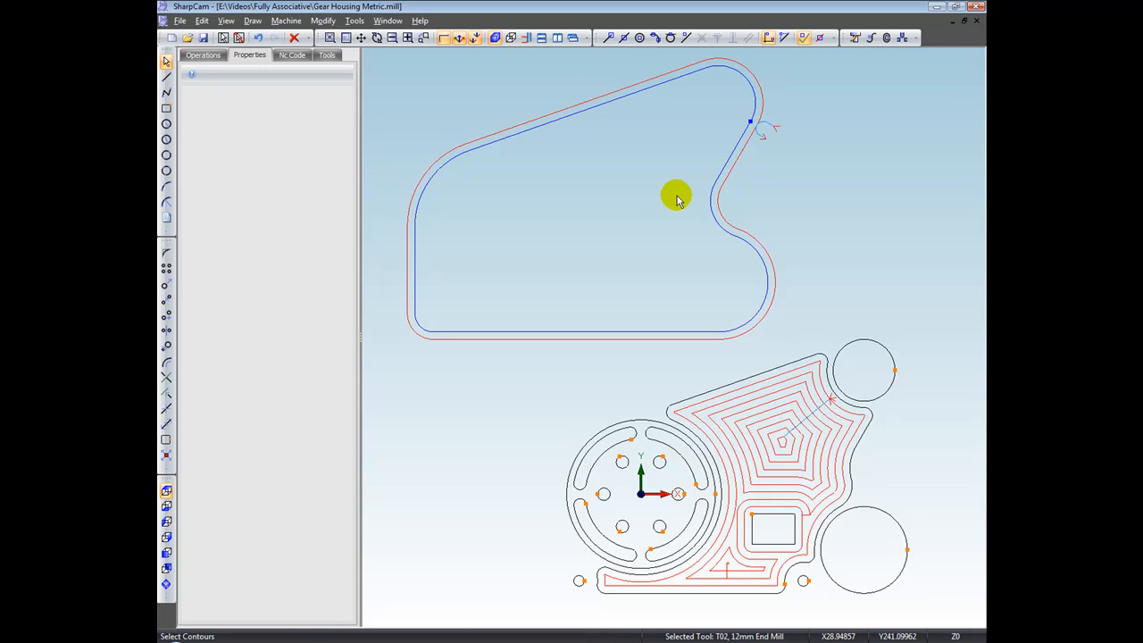
mouse_move(168, 318)
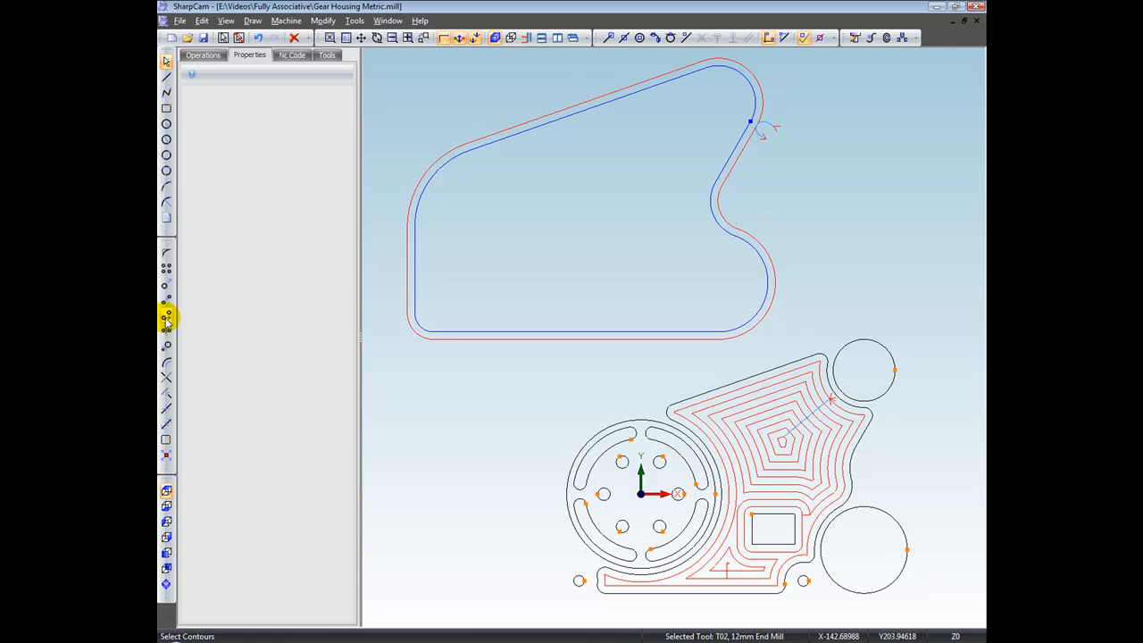
mouse_move(168, 330)
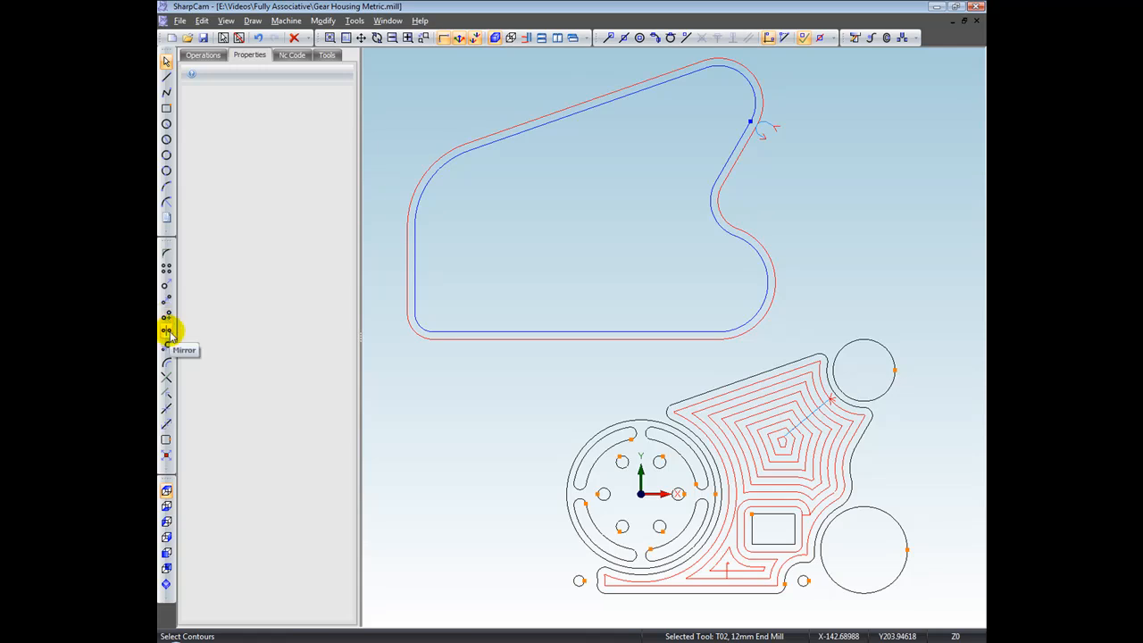
mouse_move(168, 347)
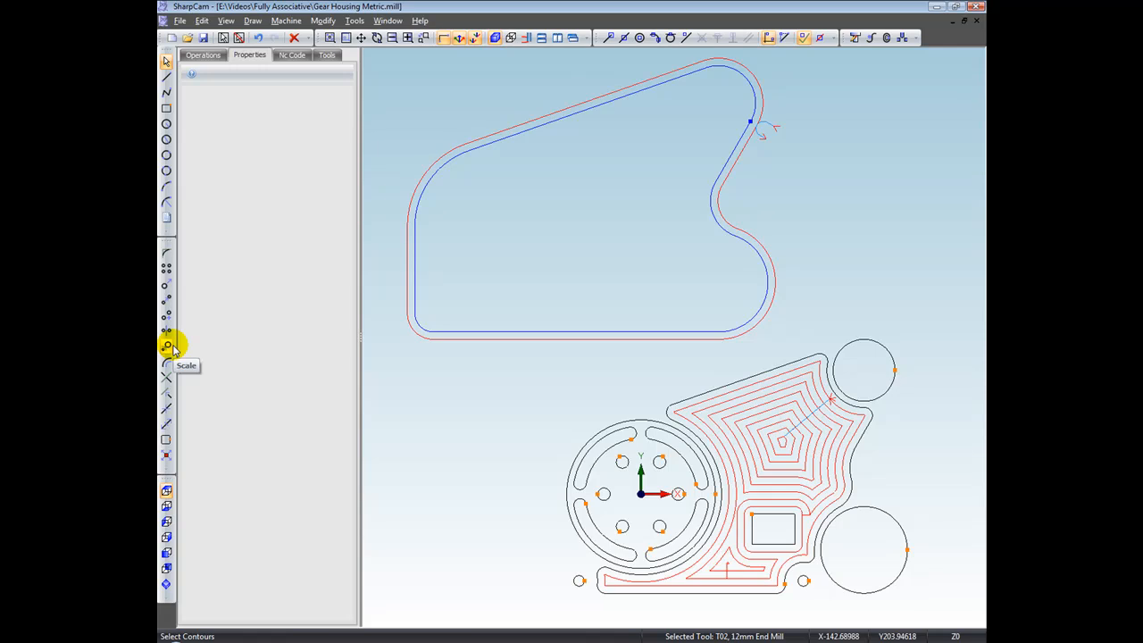
mouse_move(189, 343)
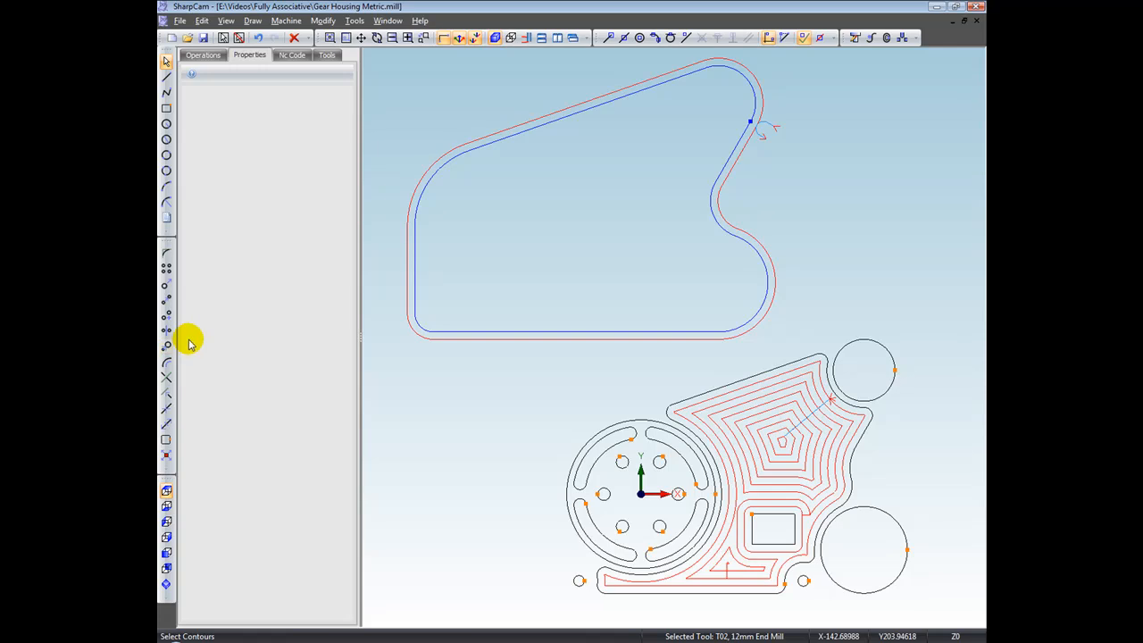